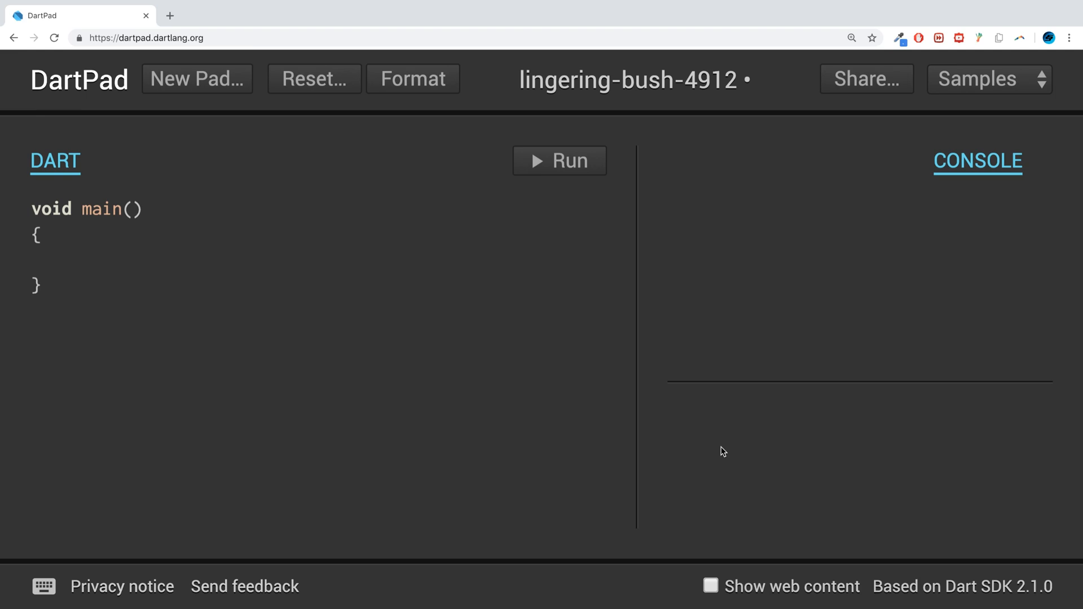
mouse_move(525, 351)
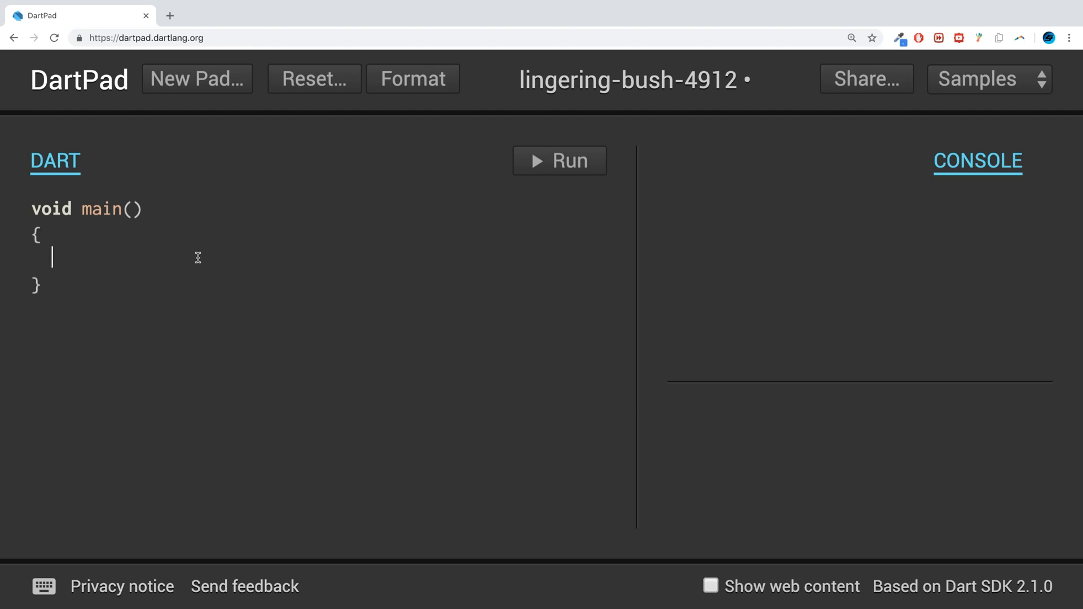
Declare int num1 = 10 and int num2 = 5 inside main.
text(in)
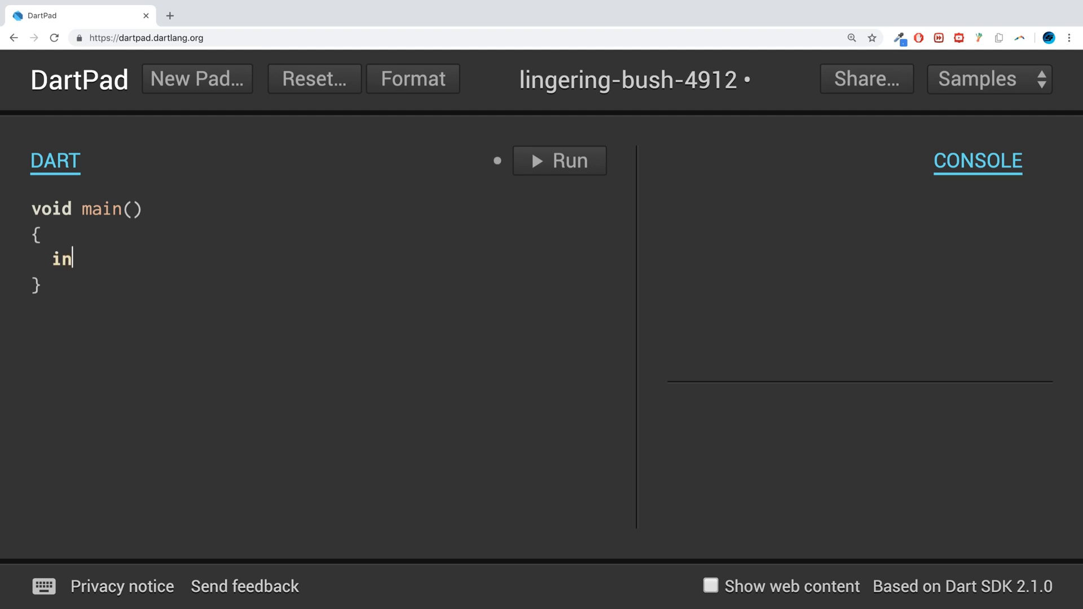
text(t)
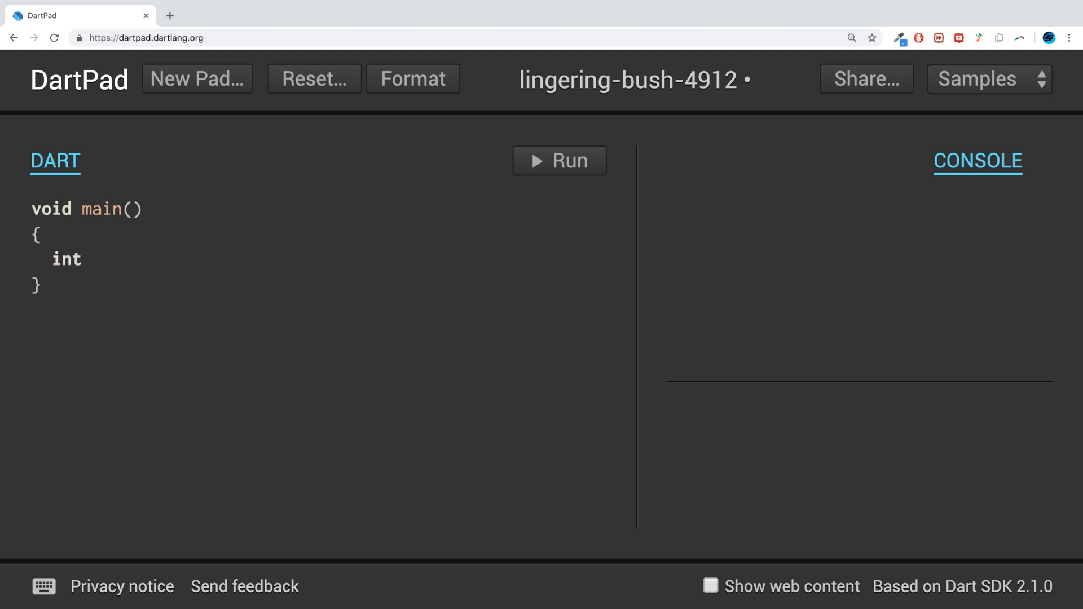
text(num1 = 10;)
text(int num2 = 5;)
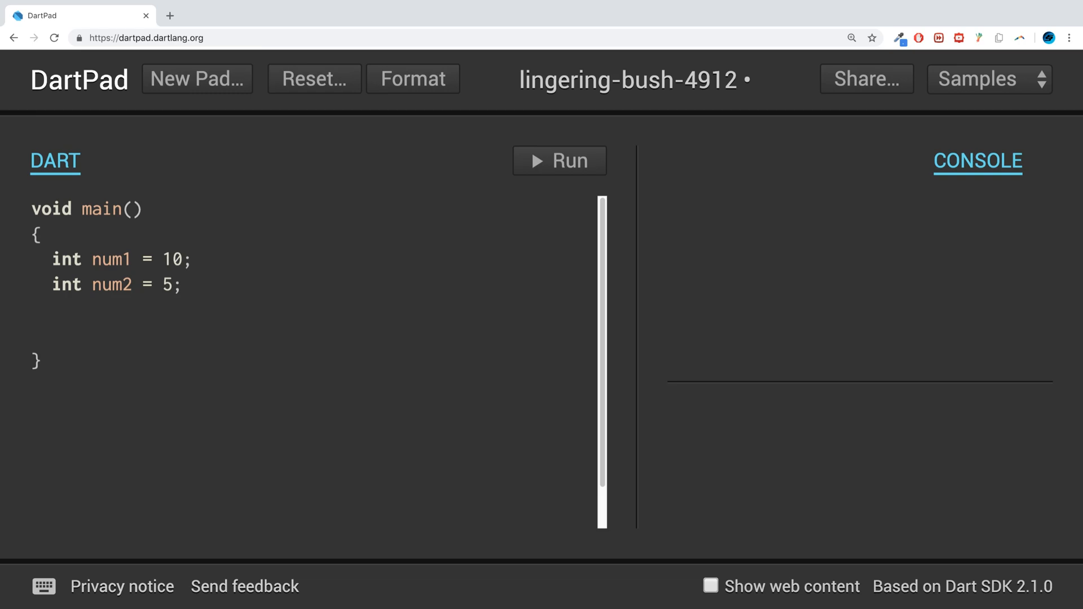
Add a '// Greater than >' comment followed by print(num1 > num2);.
text(// Ger)
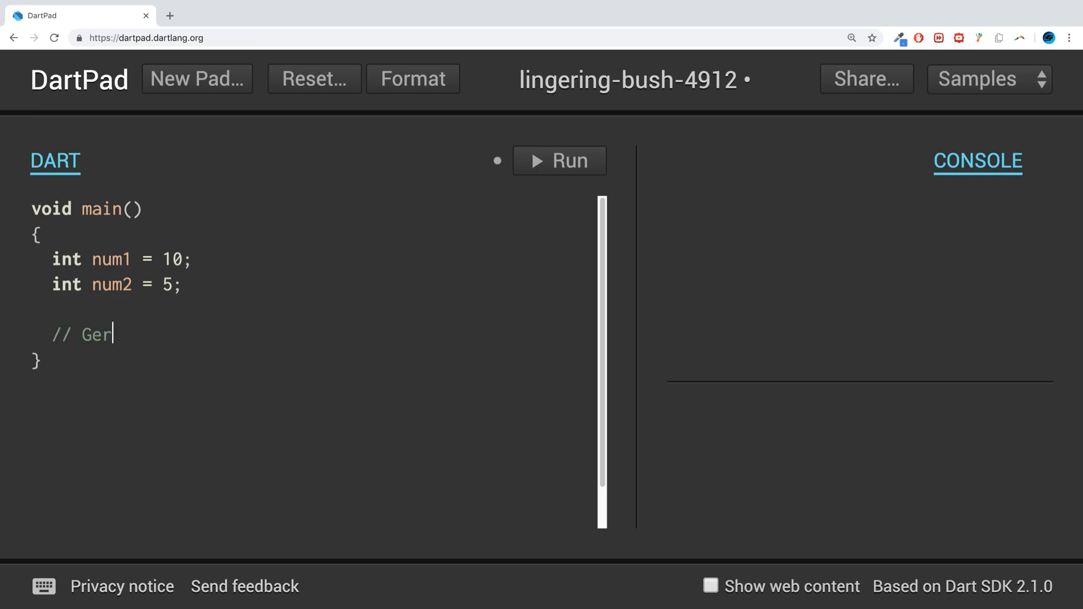
text(eater th)
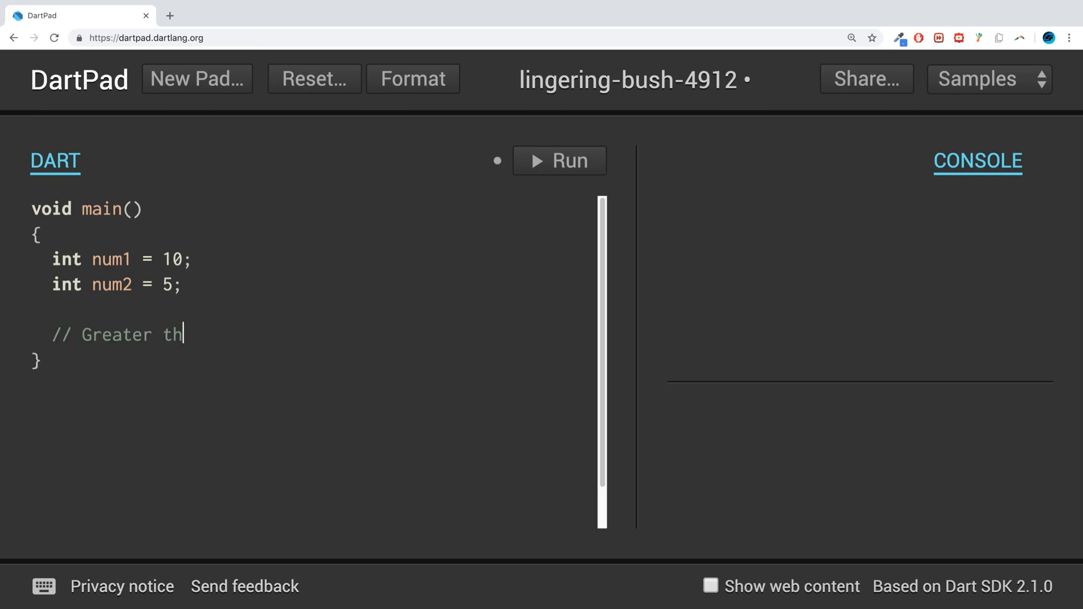
text(an >)
text(print(num);)
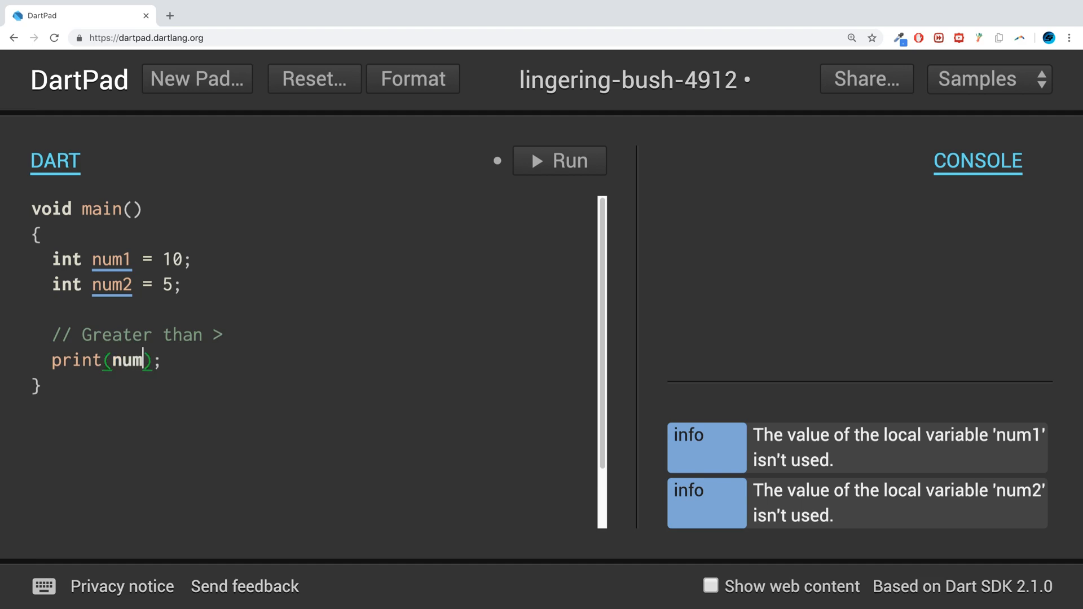
text(1 >)
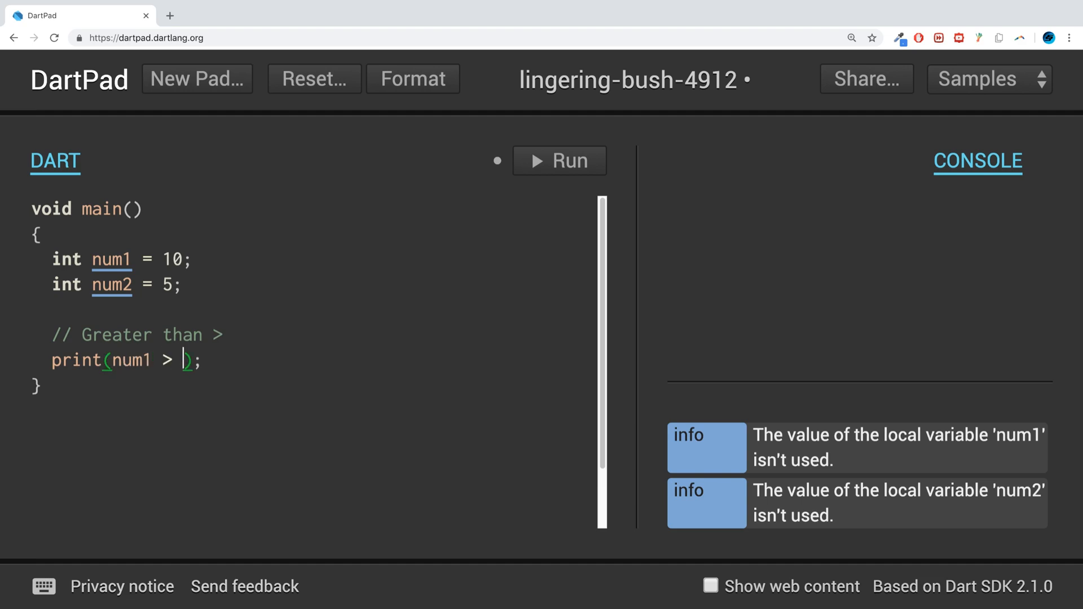
text(num2)
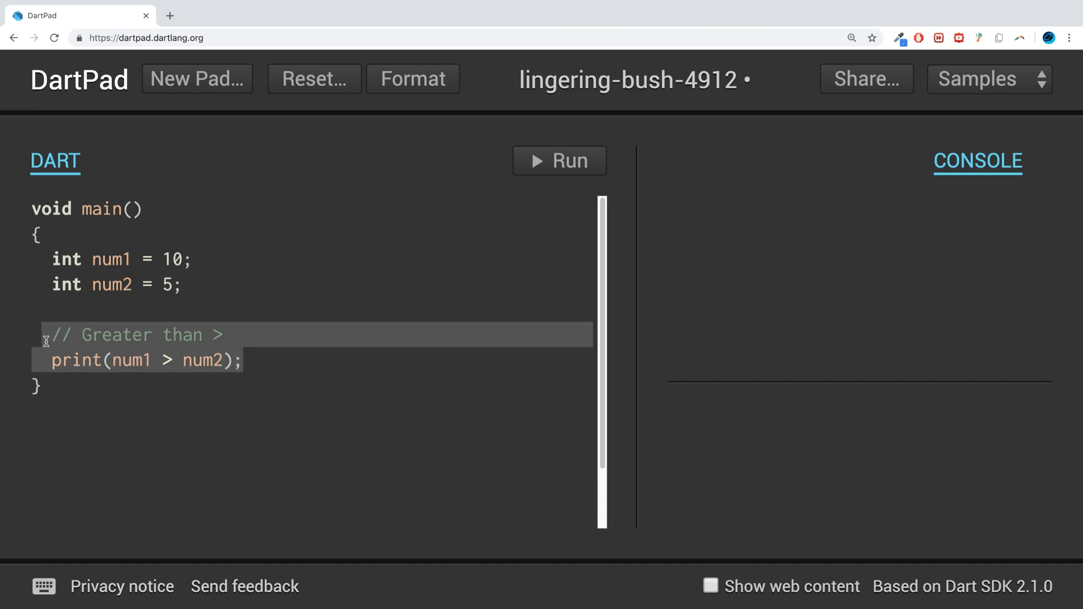
Paste a copy of the comparison block and turn it into a '// Lesser than <' check.
click(244, 360)
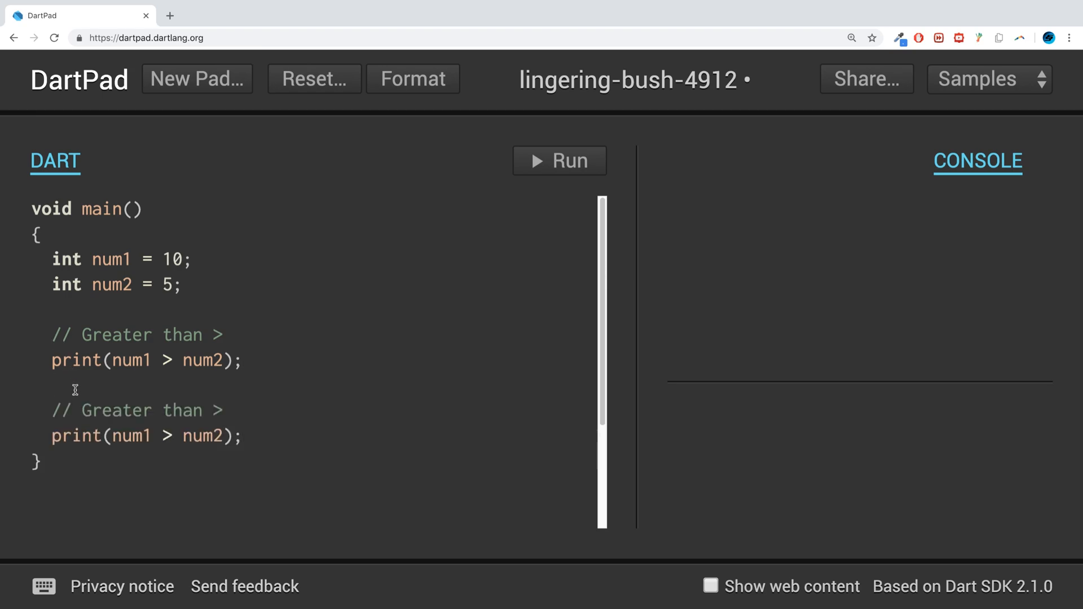
click(243, 436)
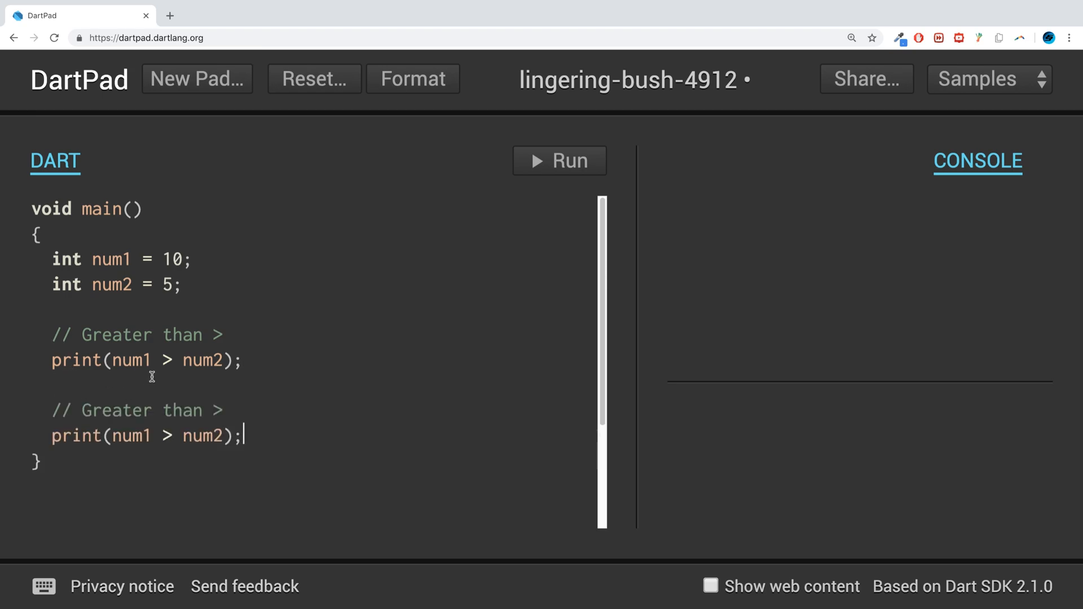
text(<)
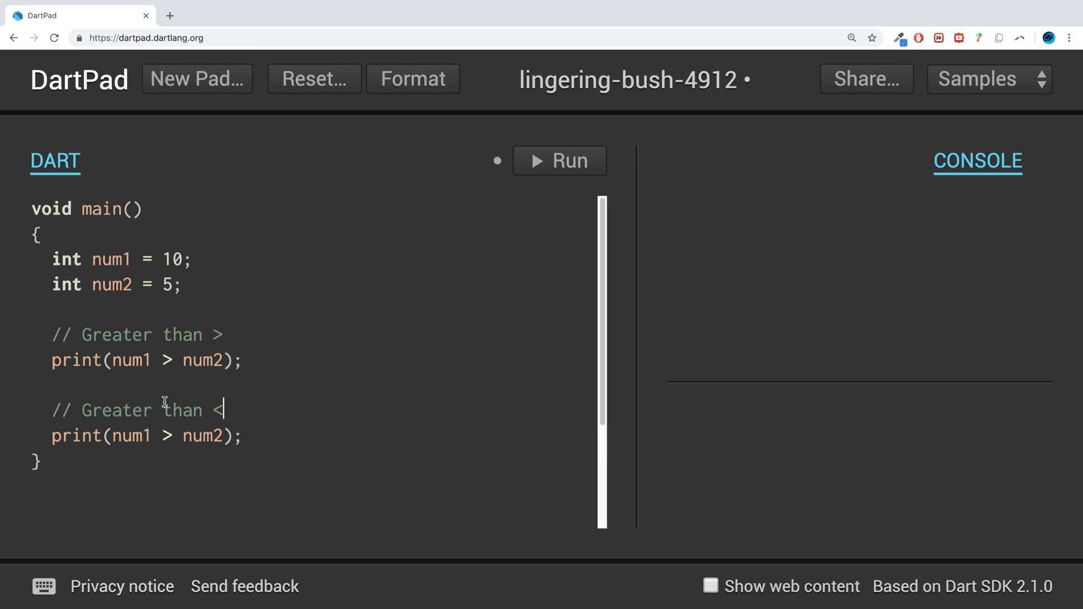
text(Les)
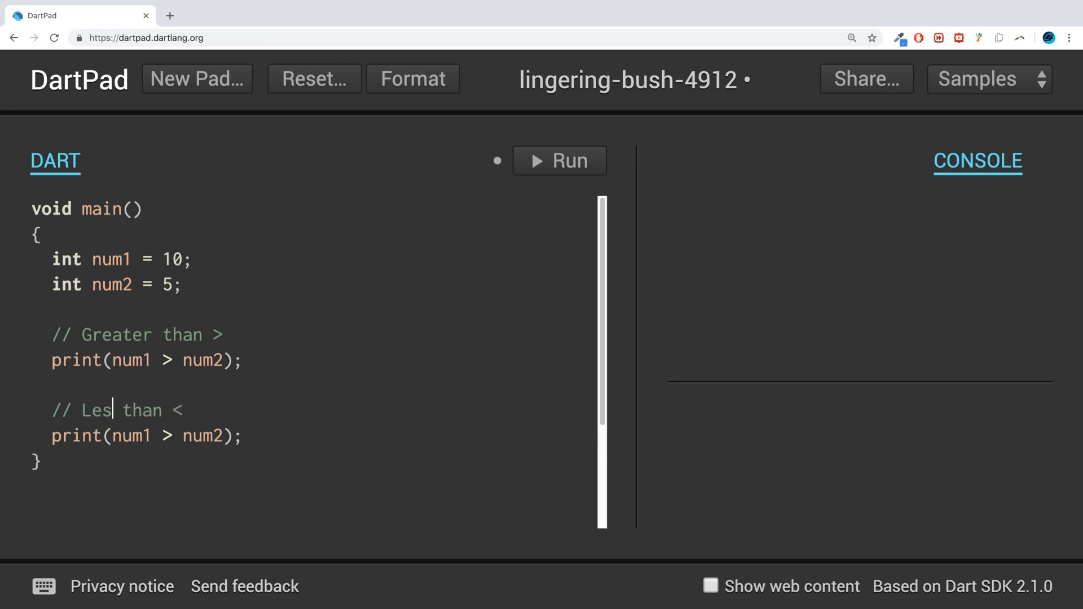
text(ser)
click(150, 435)
text(<)
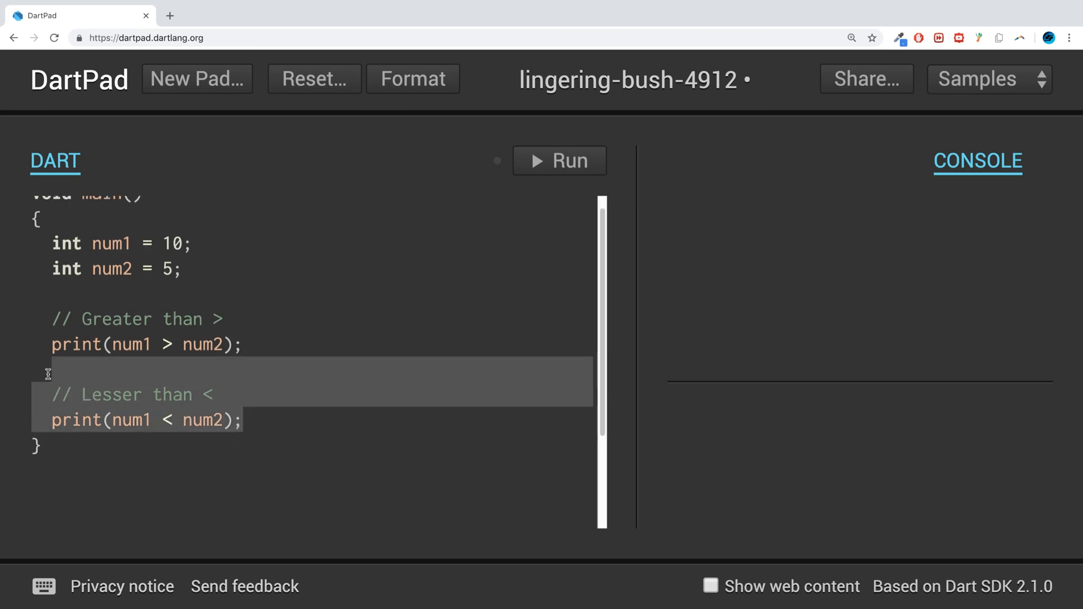
Paste two more copies and edit them into '>=' and 'Lesser than or equal to <=' checks.
click(244, 419)
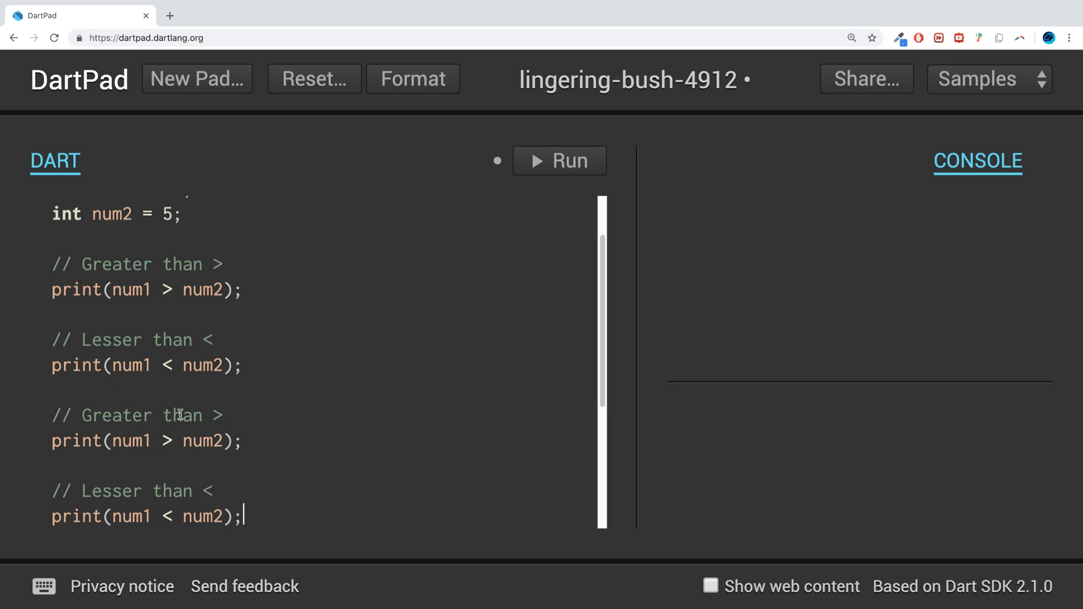
text(or)
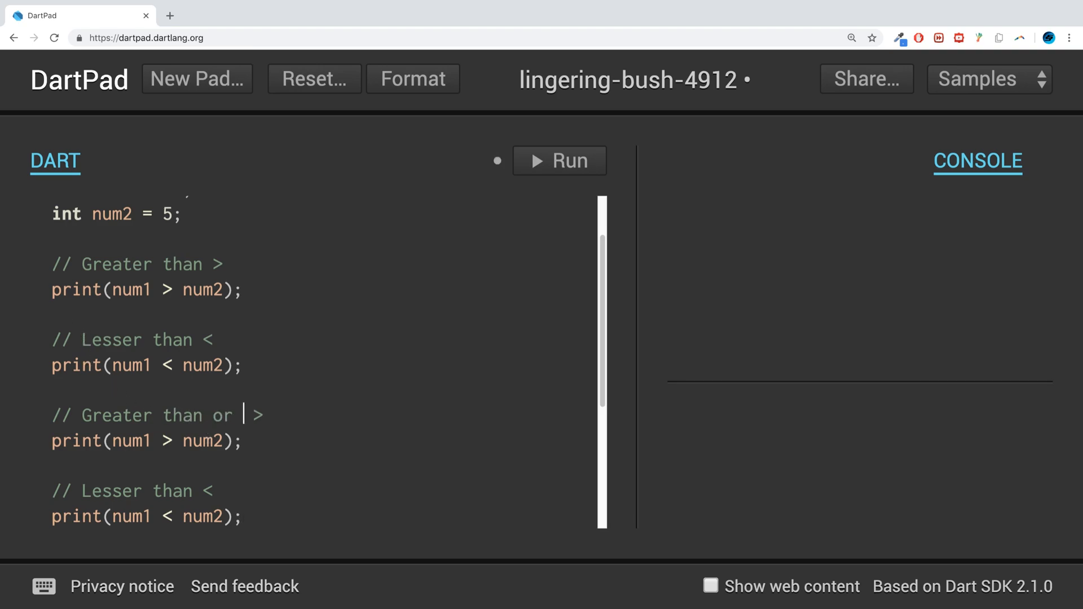
text(equal to)
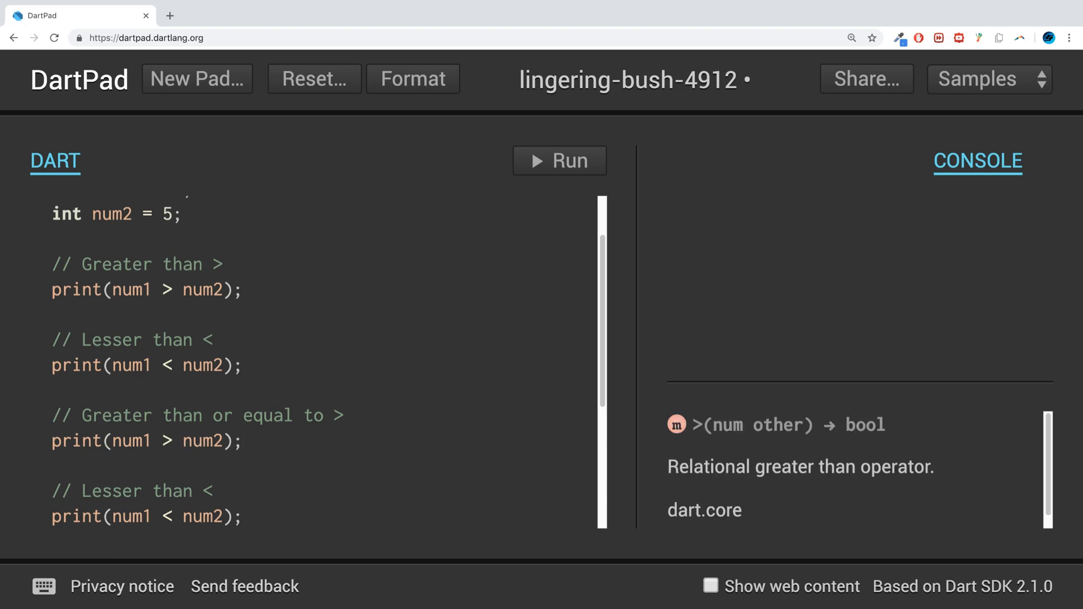
text(=)
click(150, 516)
text(=)
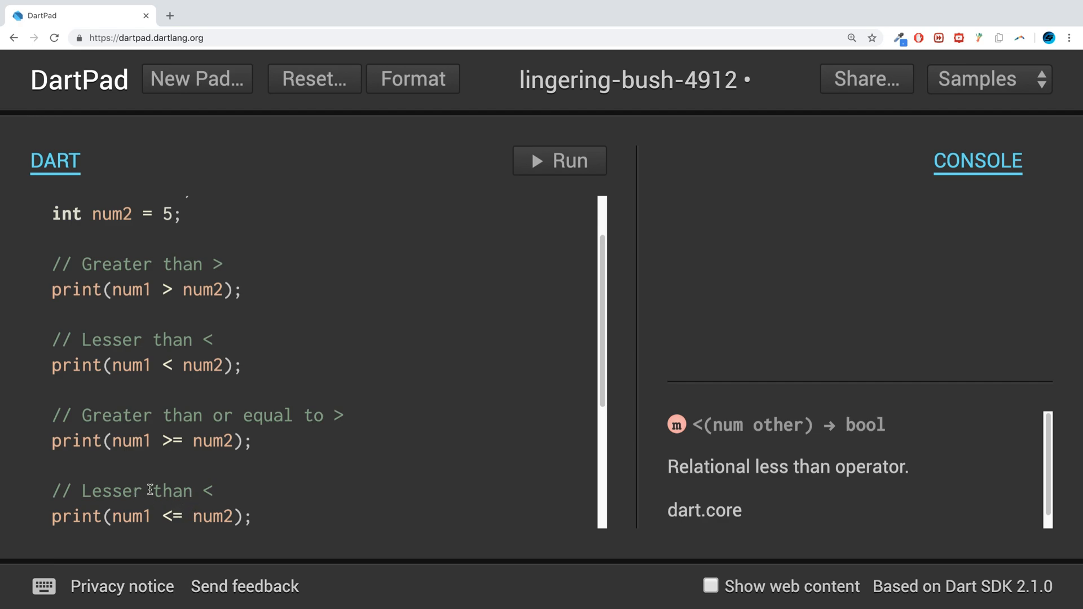
click(148, 491)
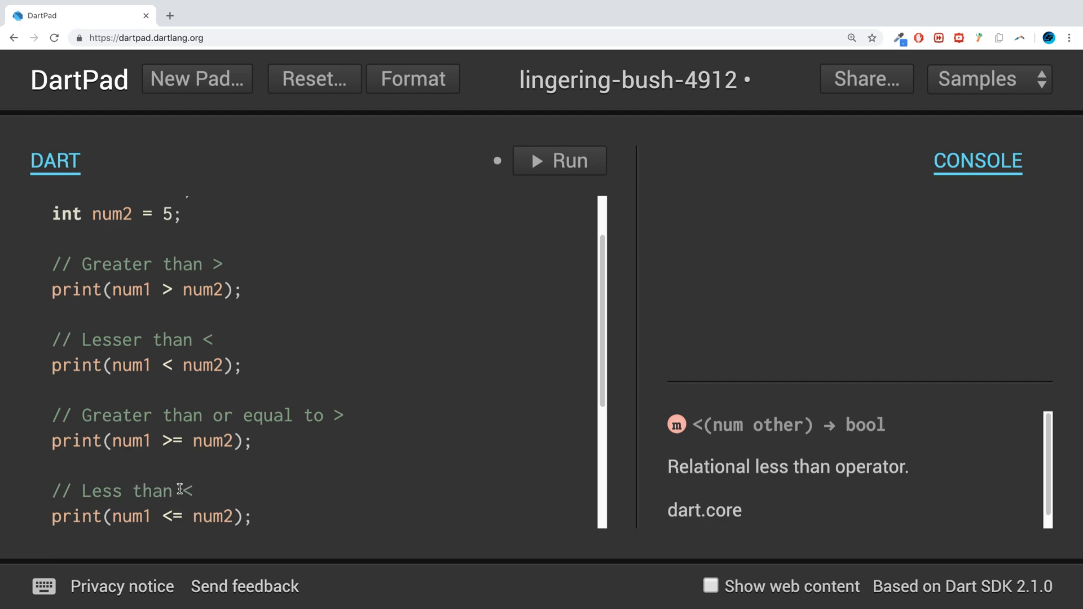
text(or e)
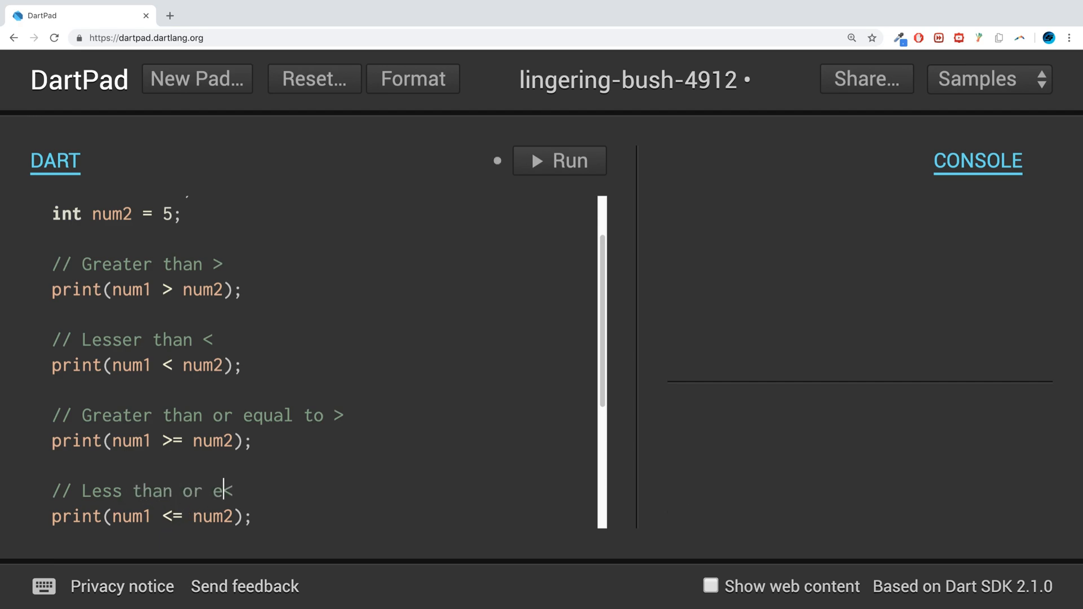
text(qual to <)
click(200, 415)
text(=)
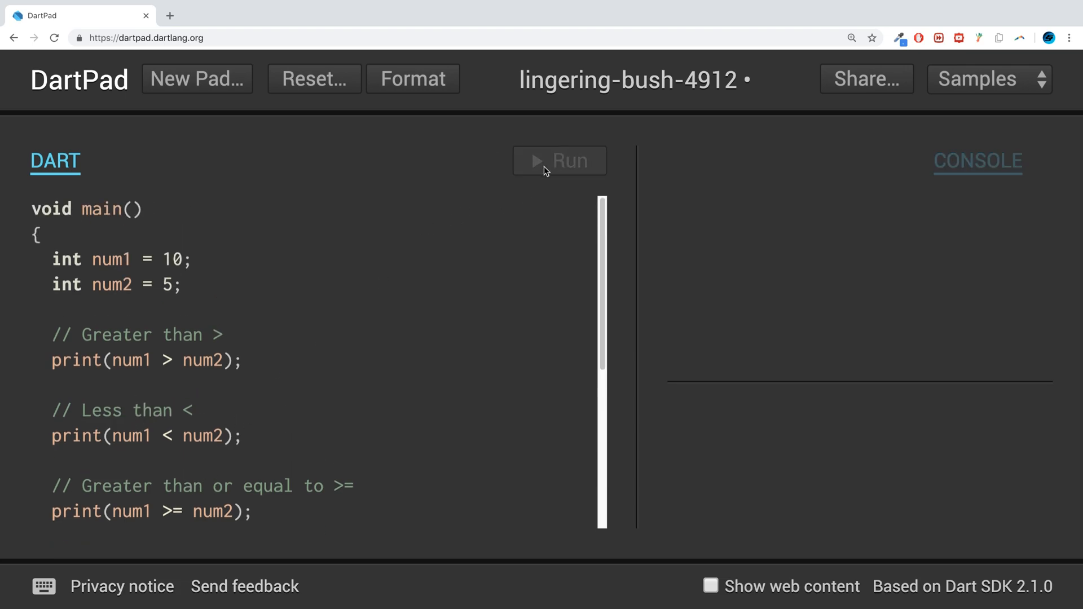
Run the program for true, false, true, false, then change num1 from 10 to 5.
click(559, 161)
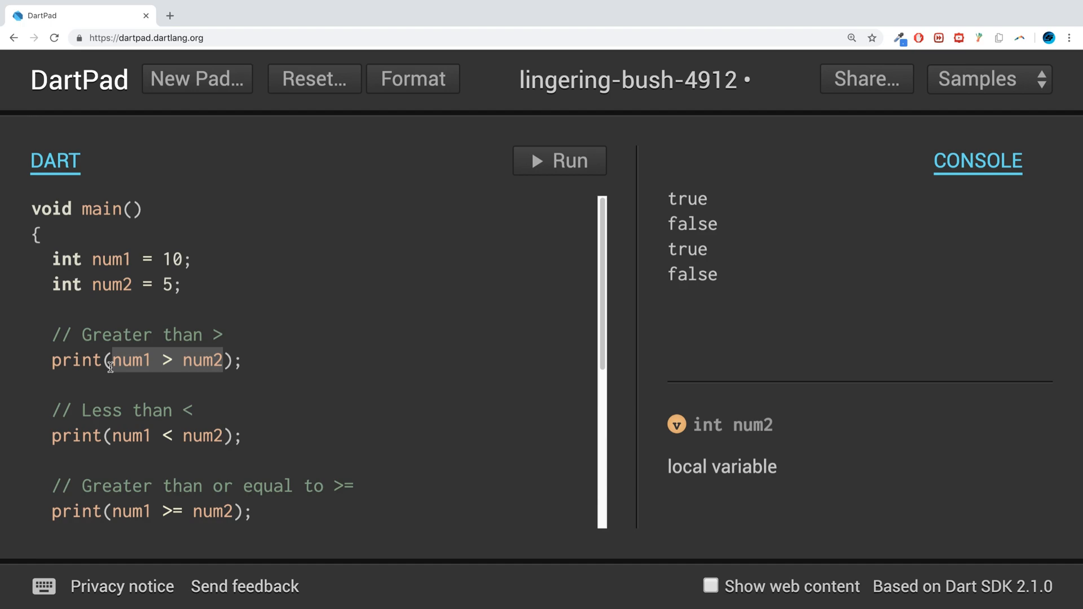
mouse_move(109, 435)
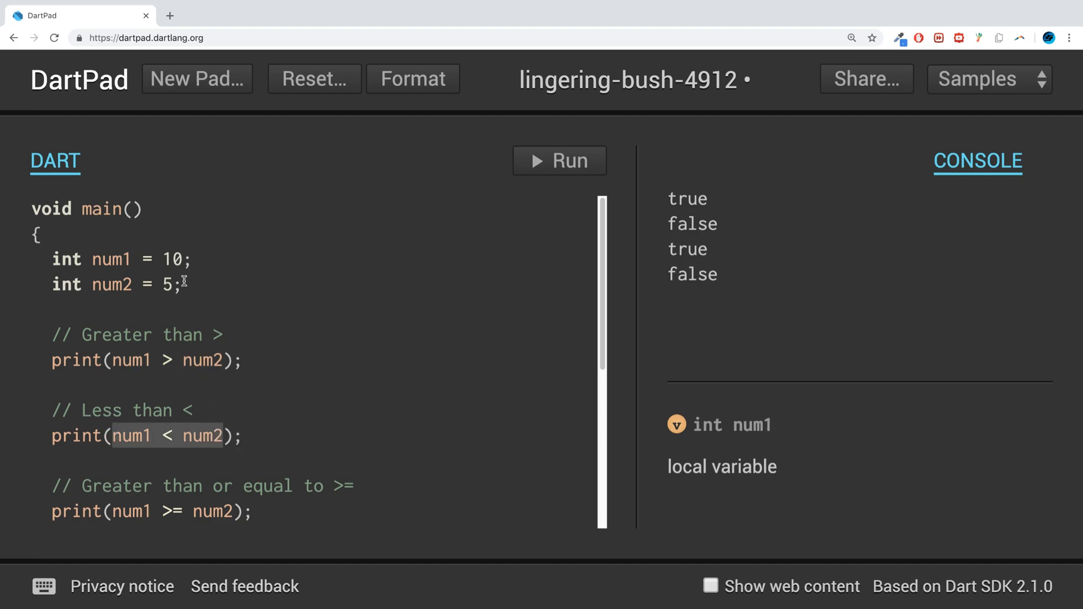
mouse_move(485, 238)
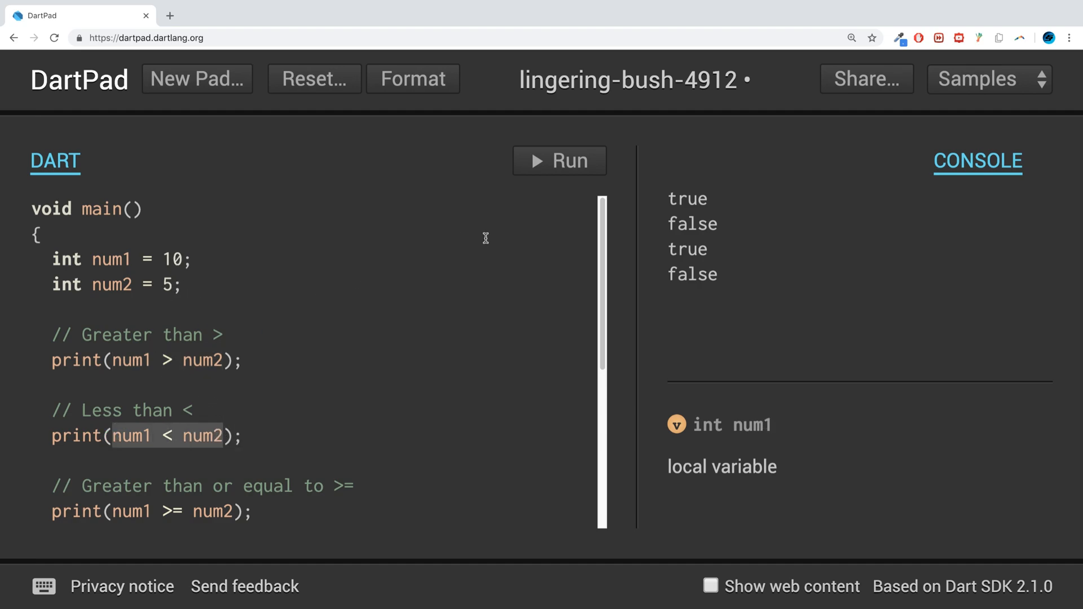
scroll(down, 3)
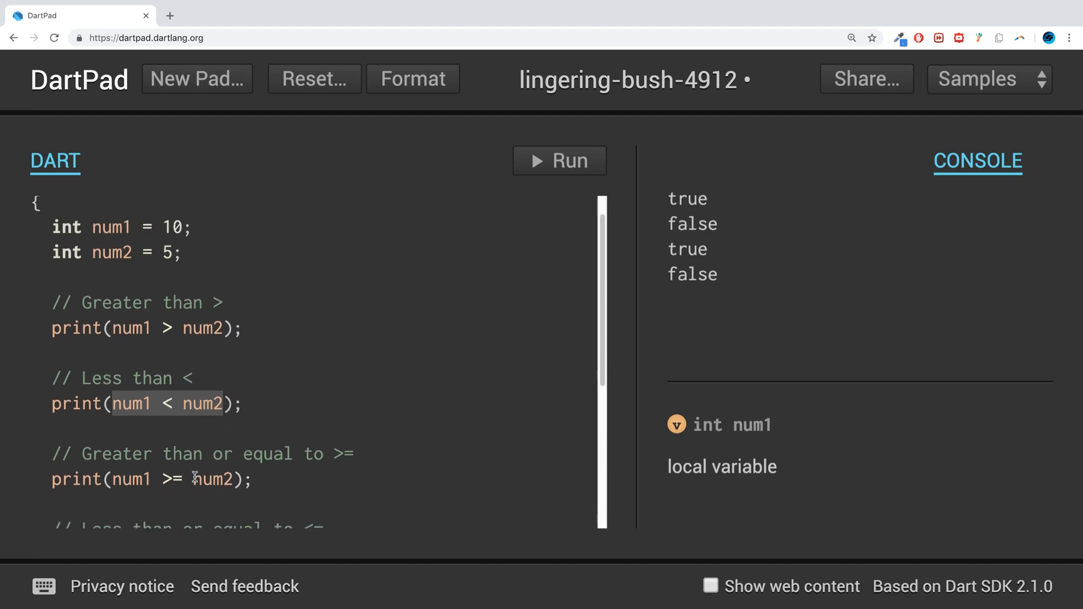
mouse_move(132, 484)
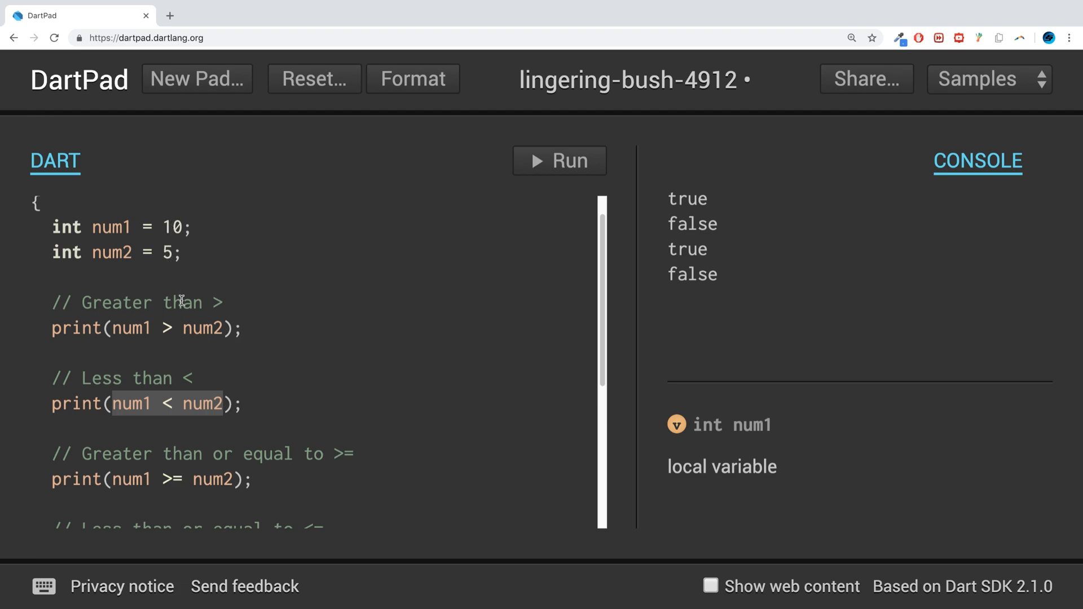
scroll(down, 3)
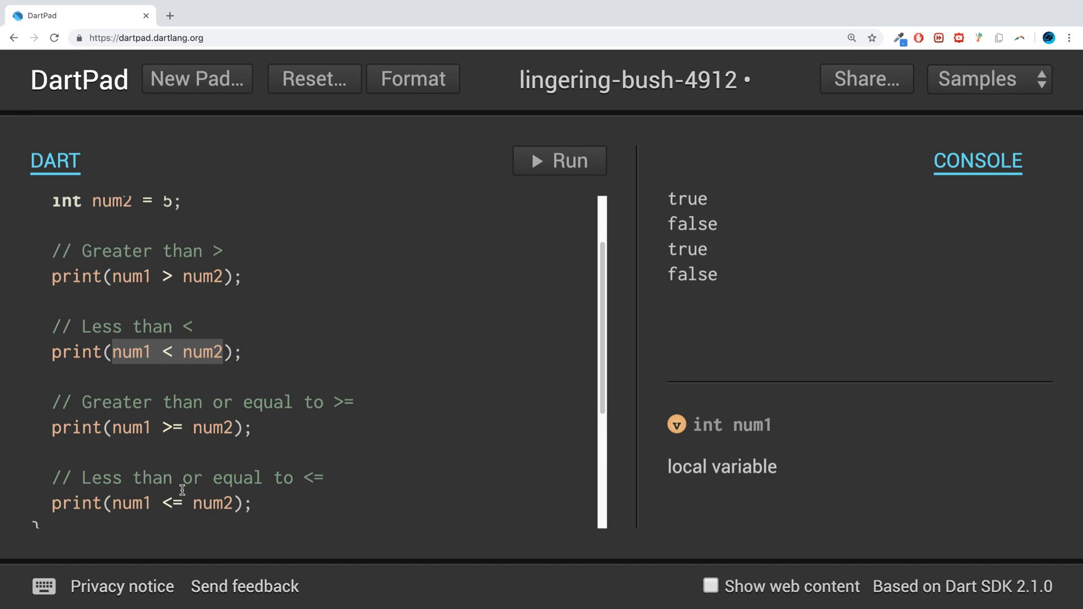
scroll(up, 3)
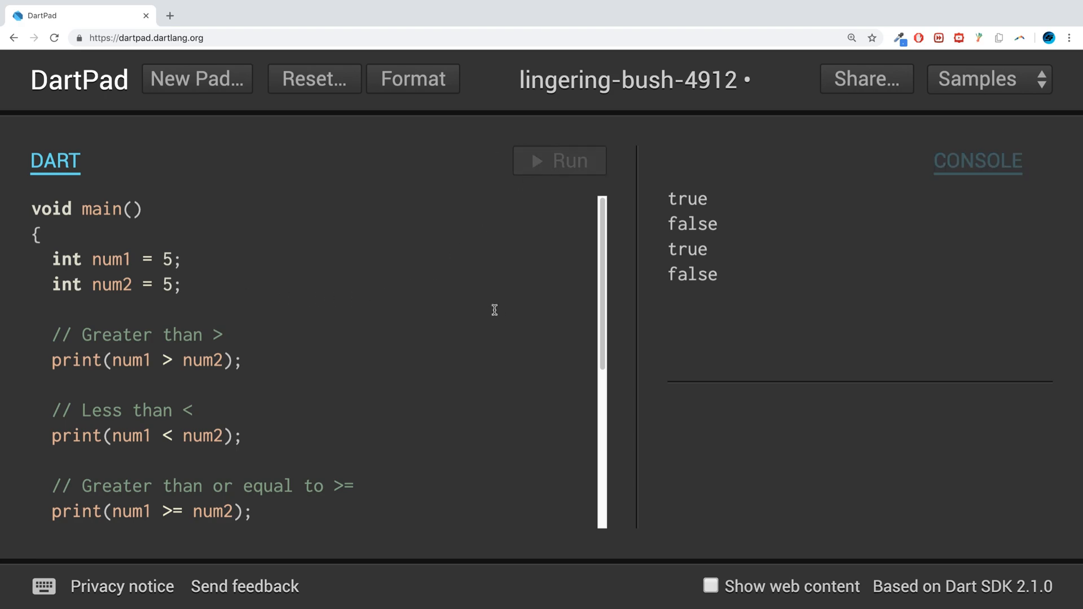
Rerun with num1 = 5 and check the console shows false, false, true, true.
click(559, 160)
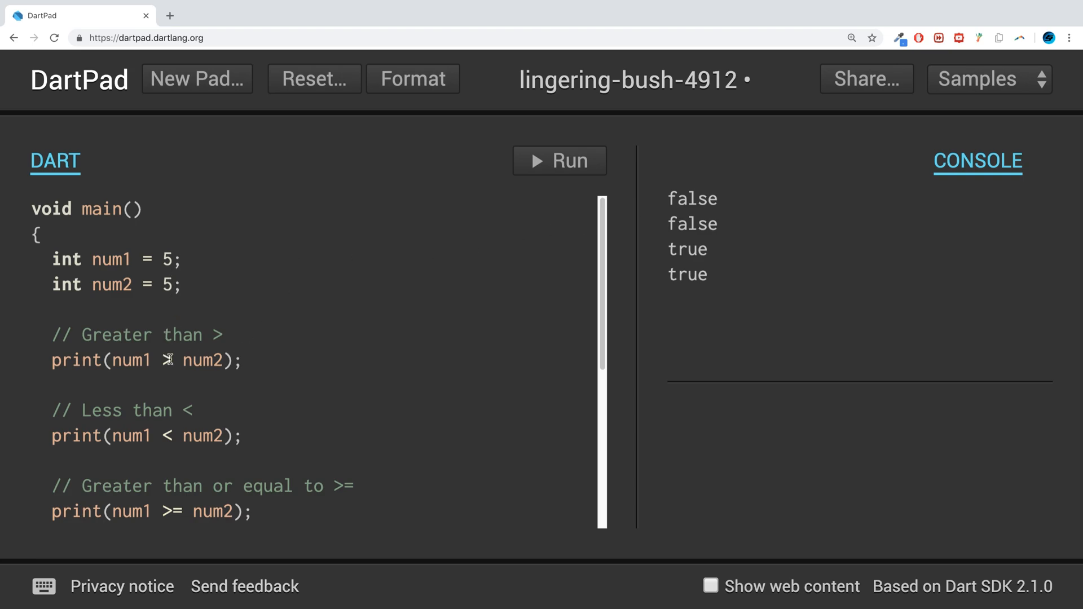
mouse_move(168, 436)
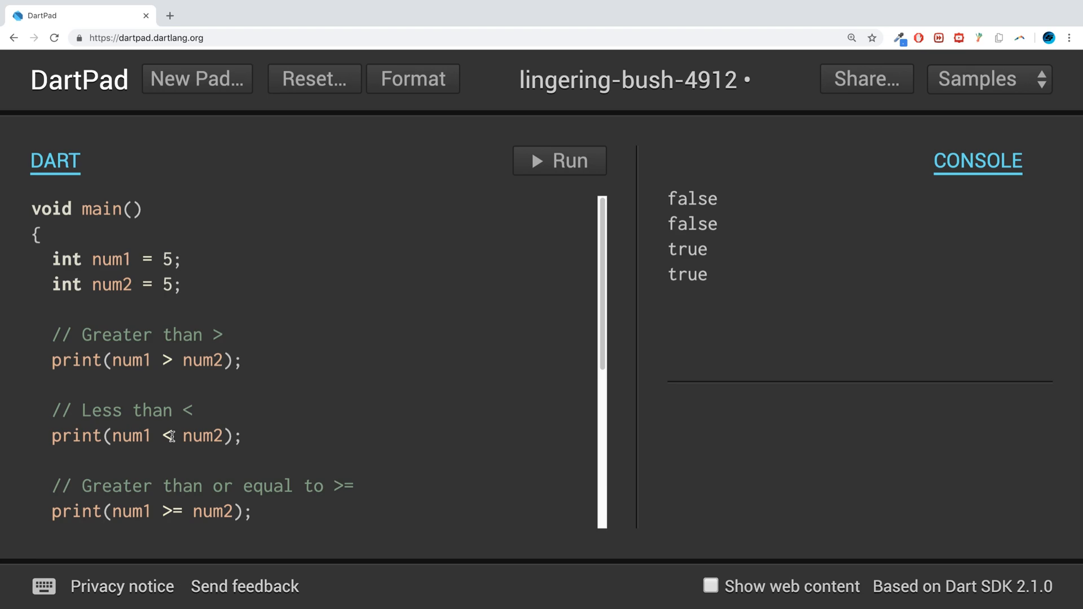
scroll(down, 3)
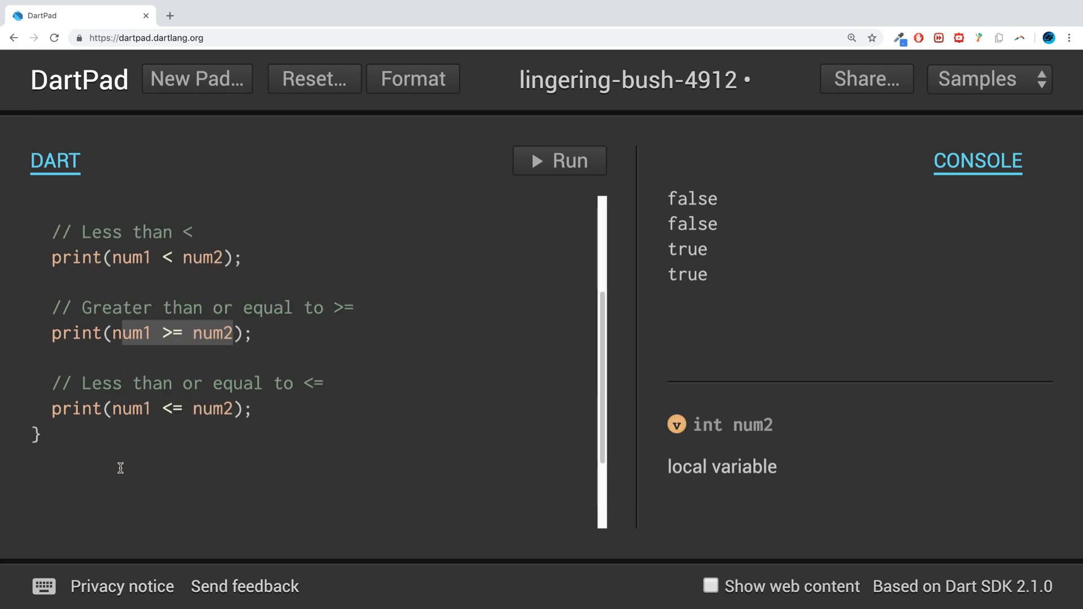
Add a '// Equal to ==' comment below the <= comparison.
click(238, 408)
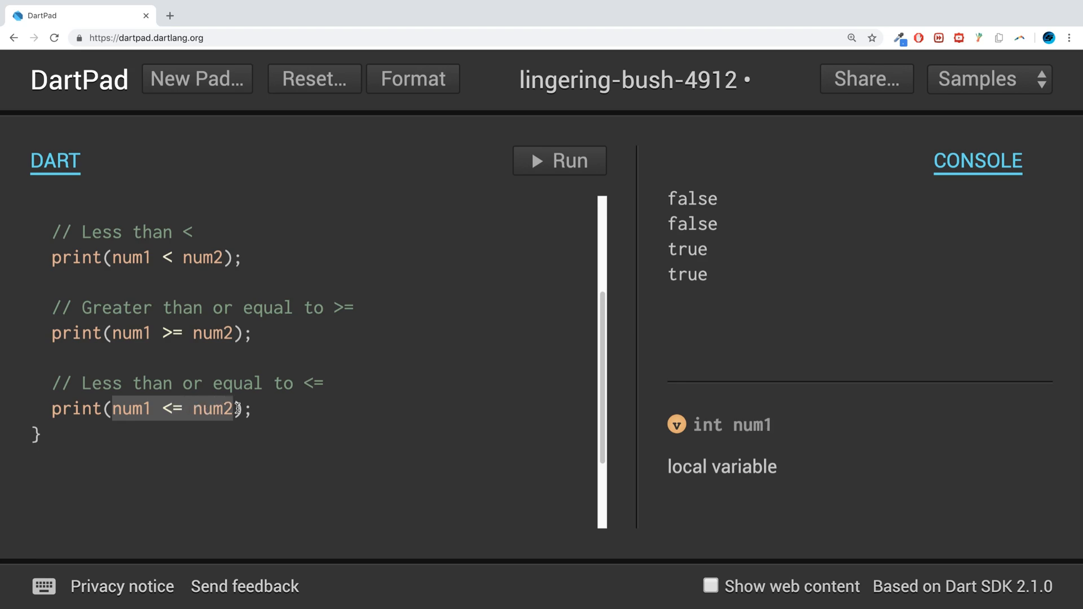
text(//)
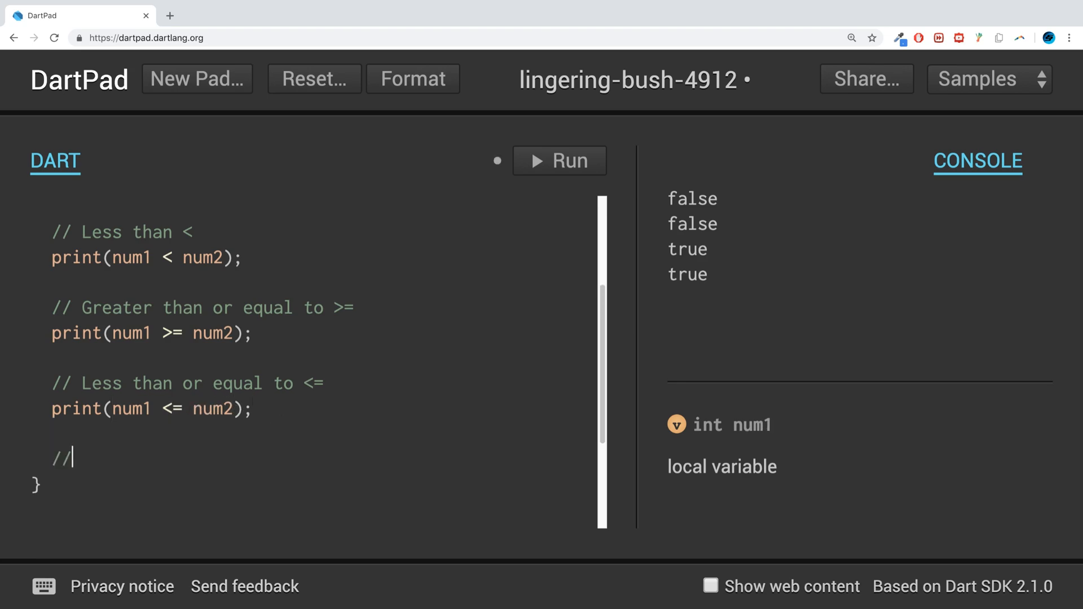
text(Equal)
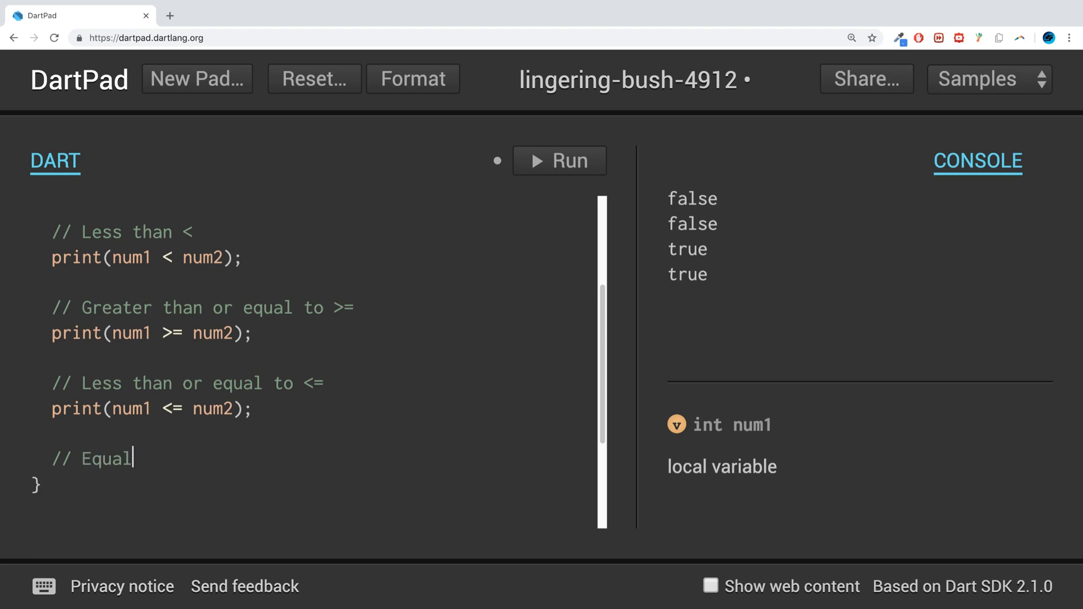
text(to)
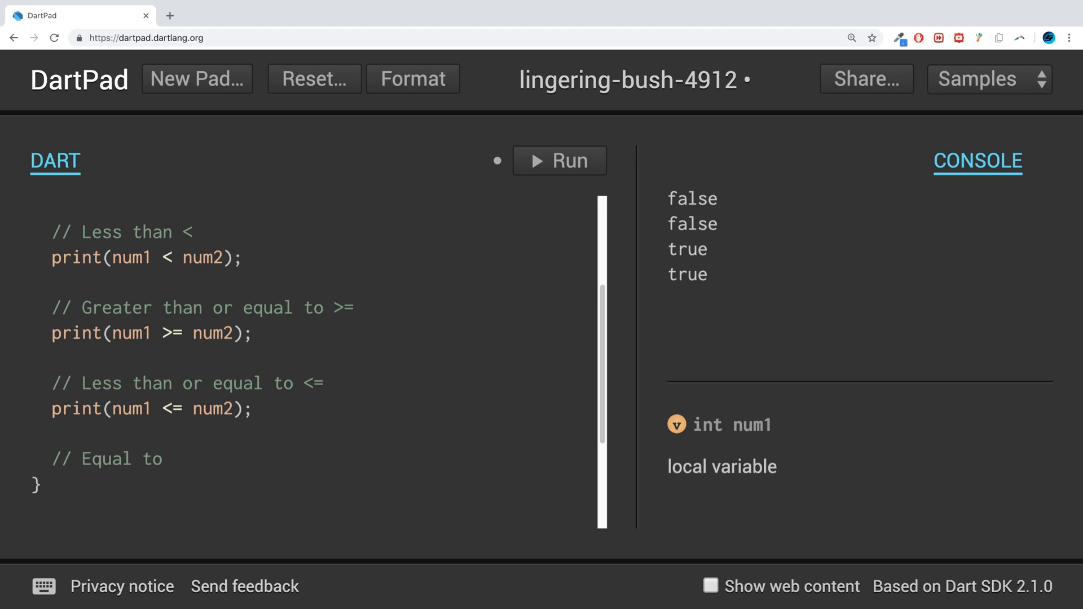
text(==)
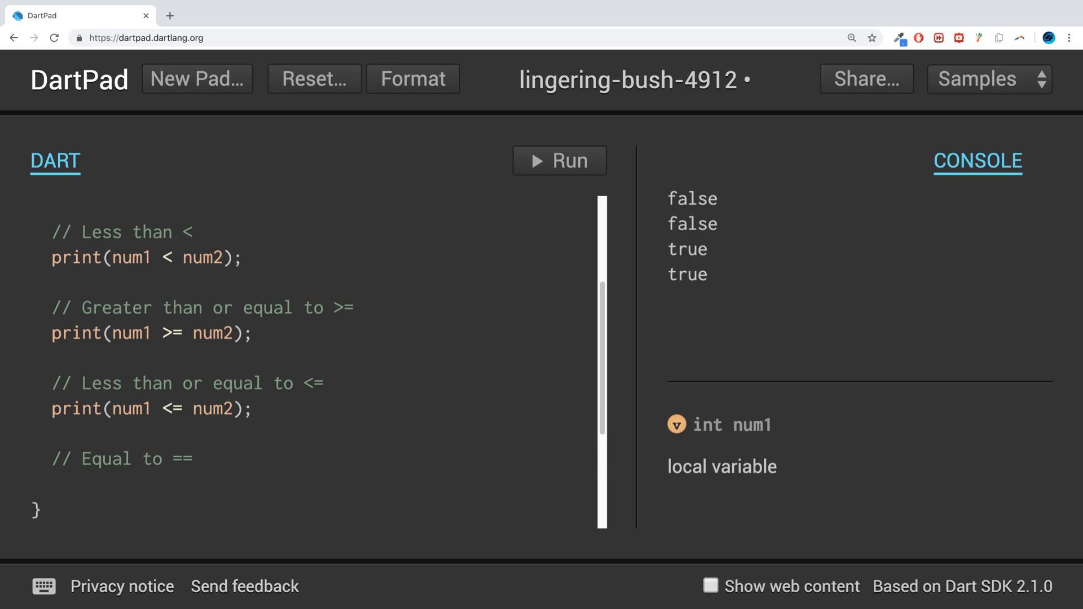
Add print(num1 == num2);, fix the mistyped operand, and run for a fifth result.
text(print())
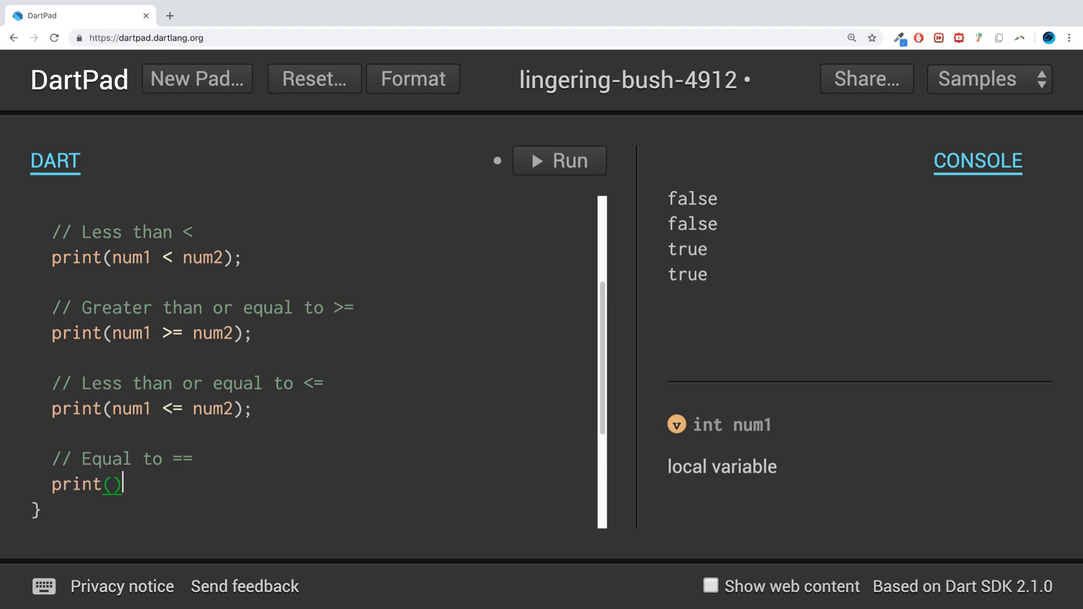
text(num1)
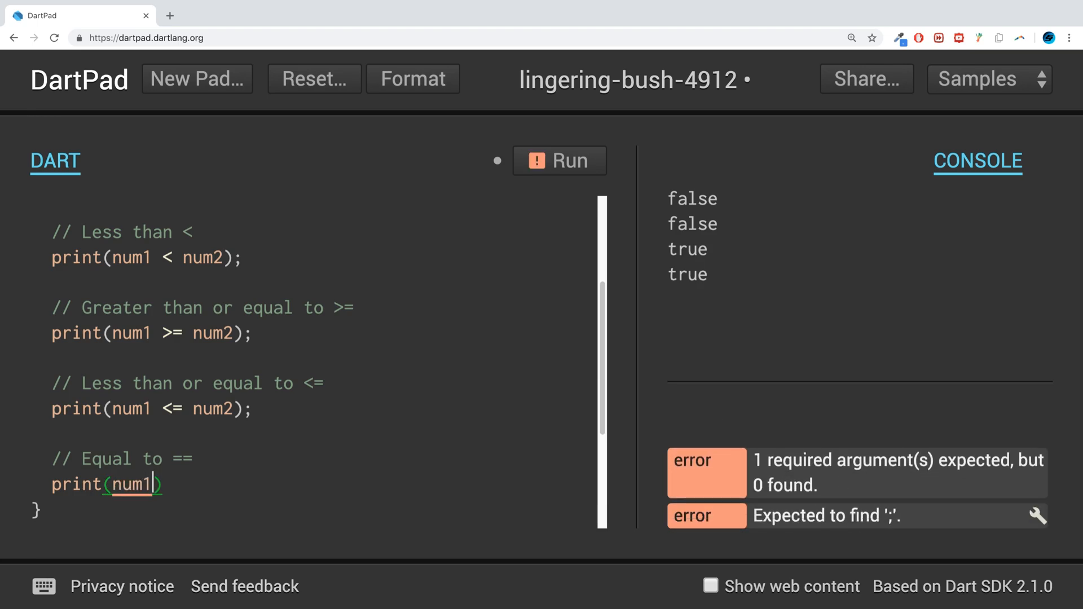
text(== num2)
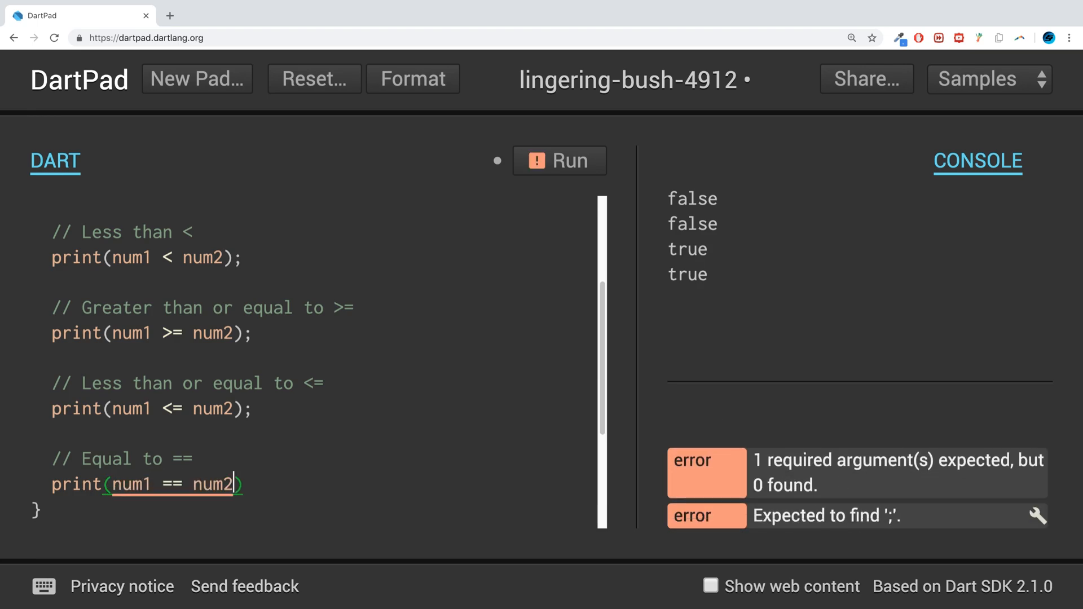
text(;)
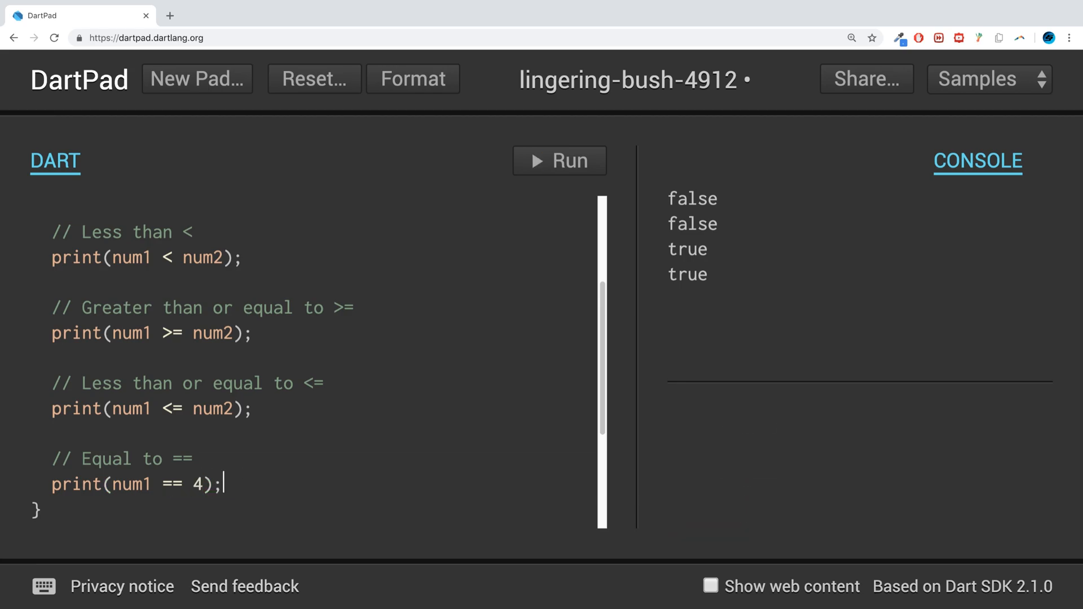
key(Backspace)
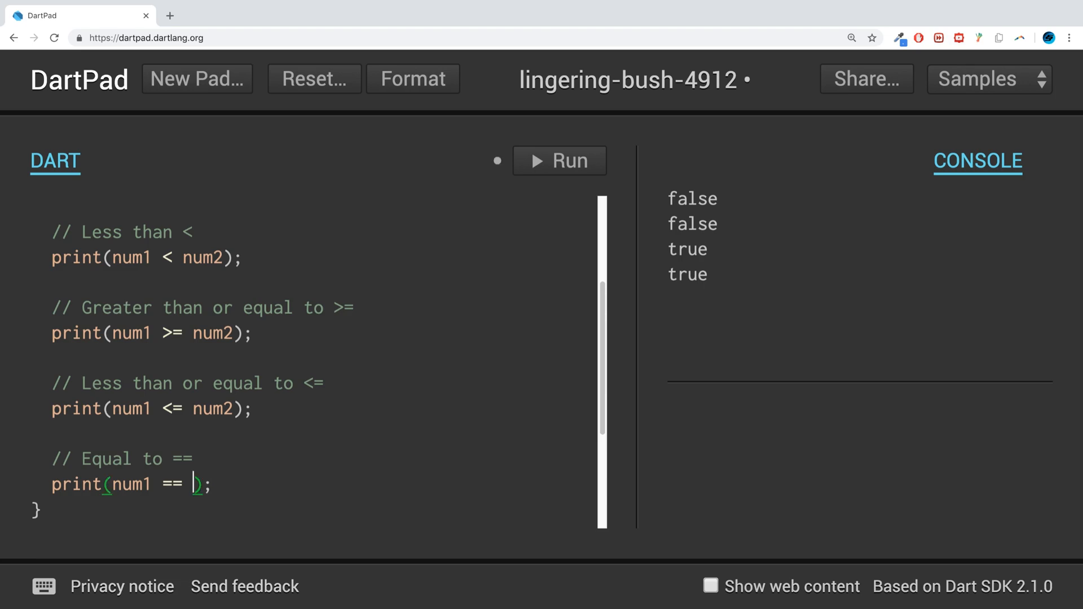
text(num2)
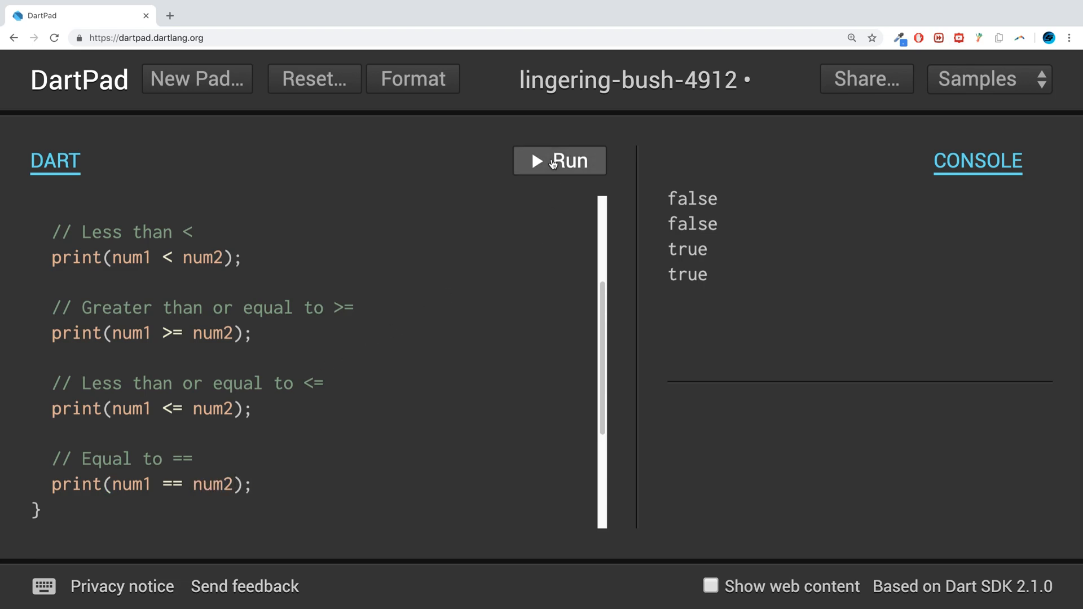
click(559, 160)
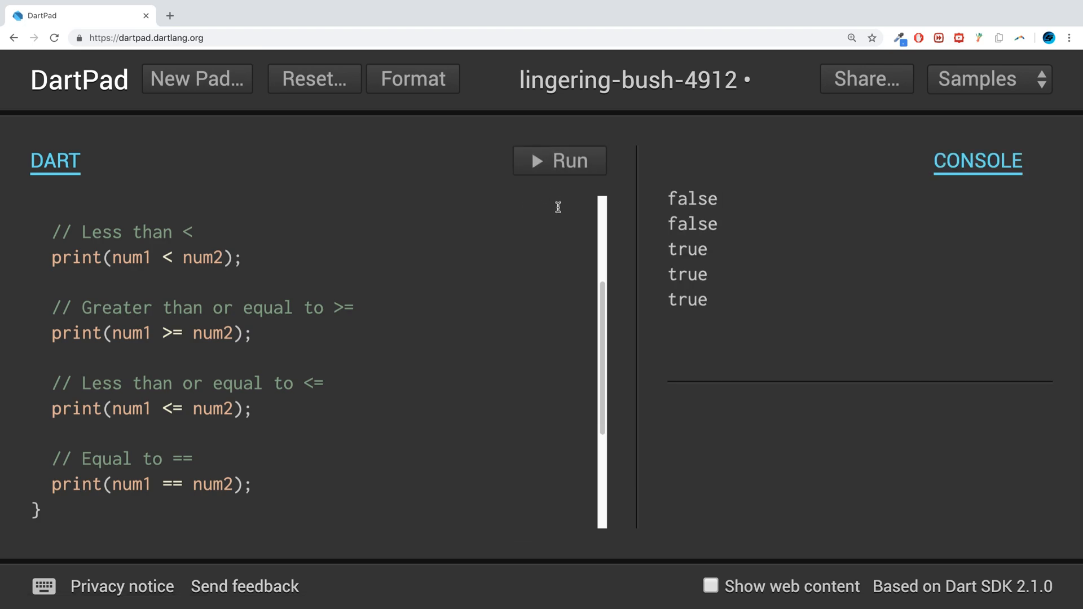
Change int num1 = 5 back to 10 for the rerun.
scroll(up, 3)
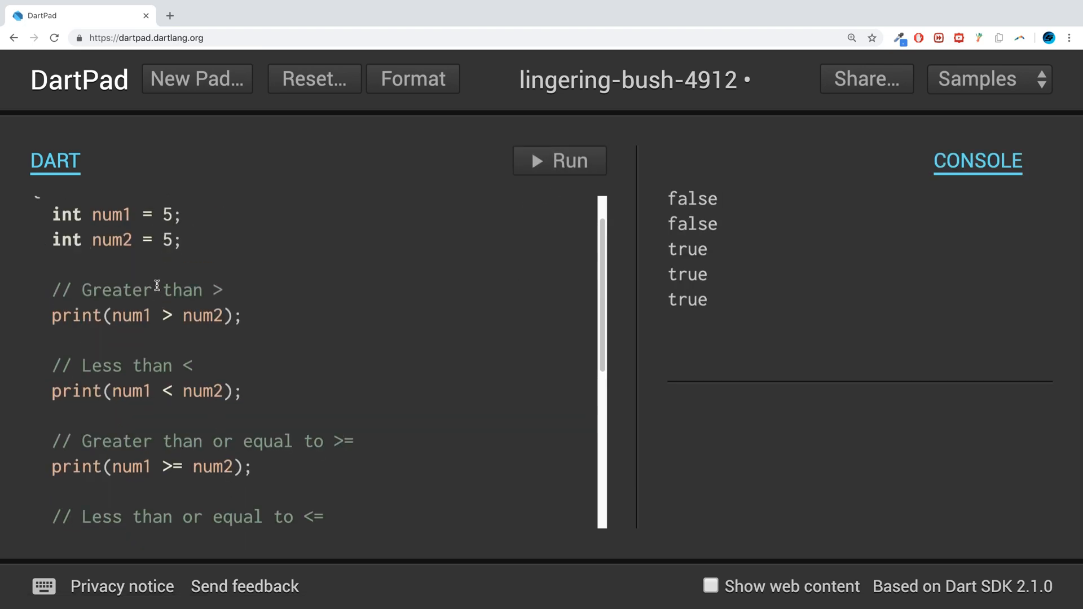
text(0)
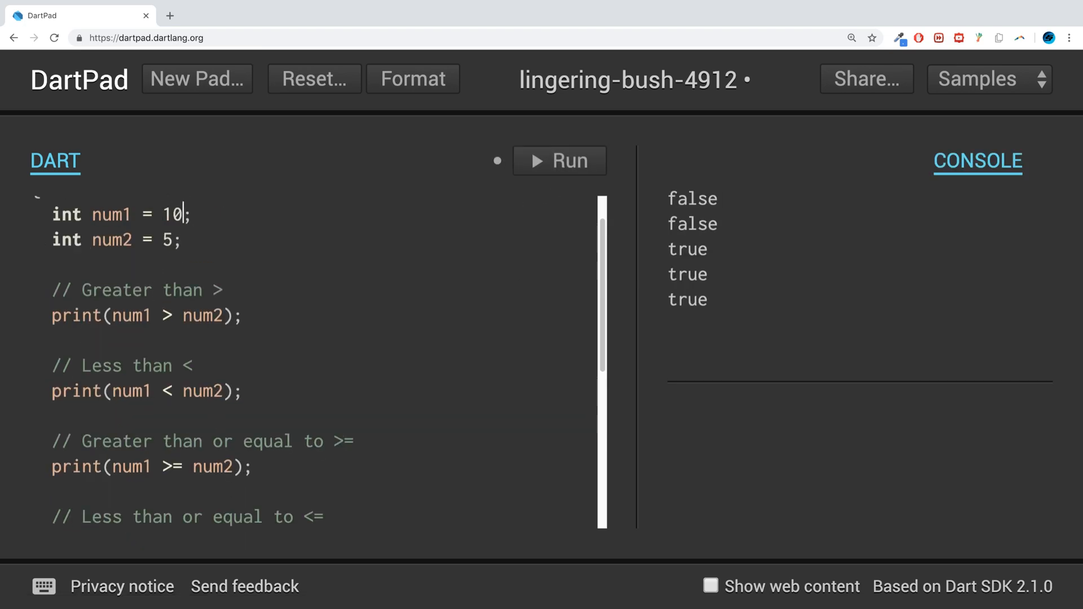
scroll(down, 3)
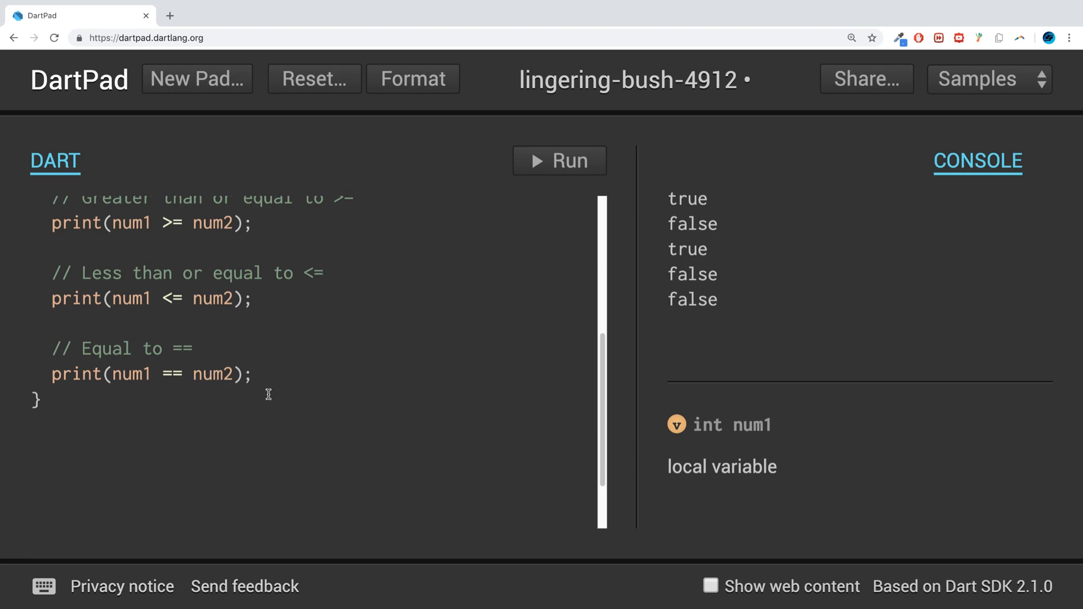
Add a '// Not equal !=' comment with print(num1 != num2); and run it.
click(254, 374)
text(//)
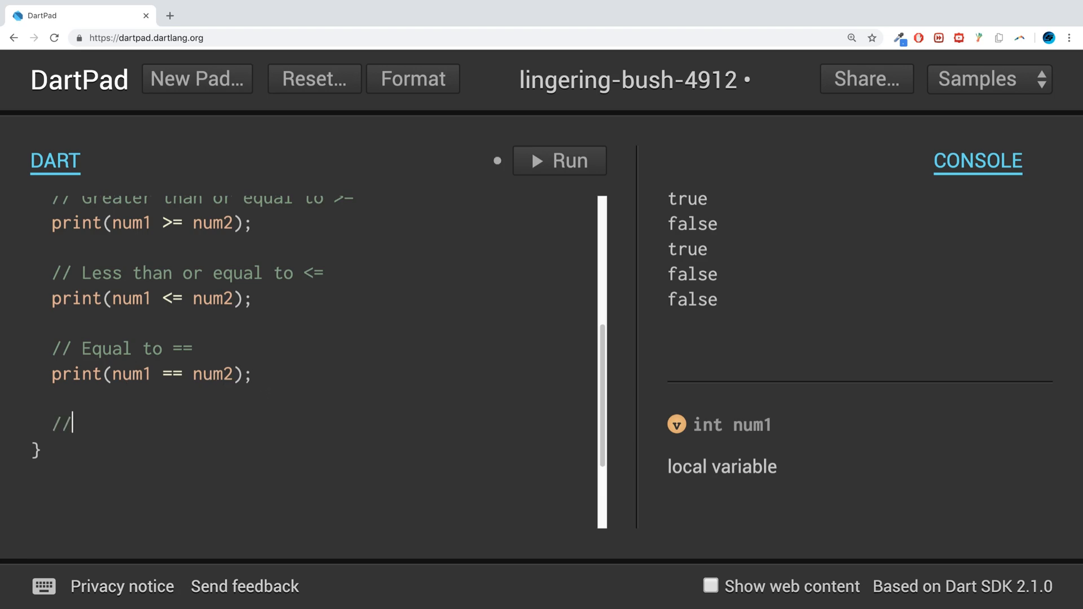
text(Not)
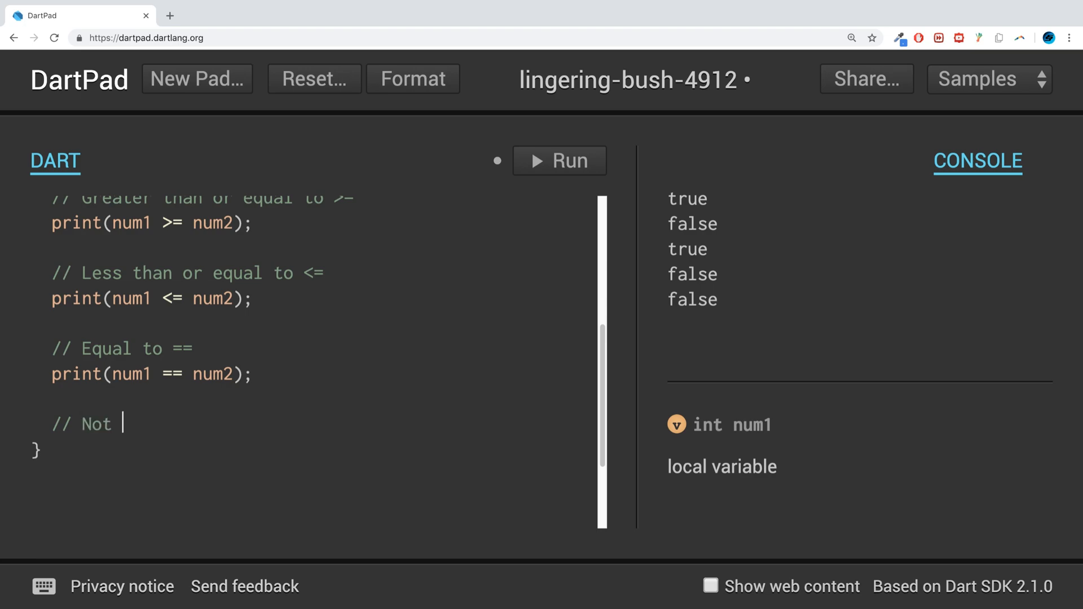
text(equal)
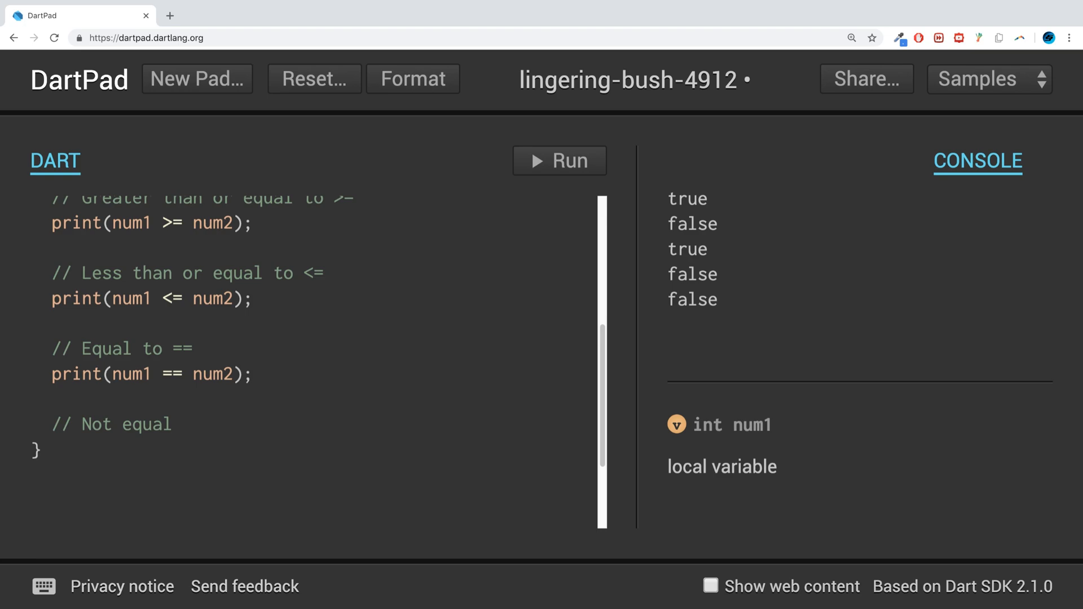
click(181, 424)
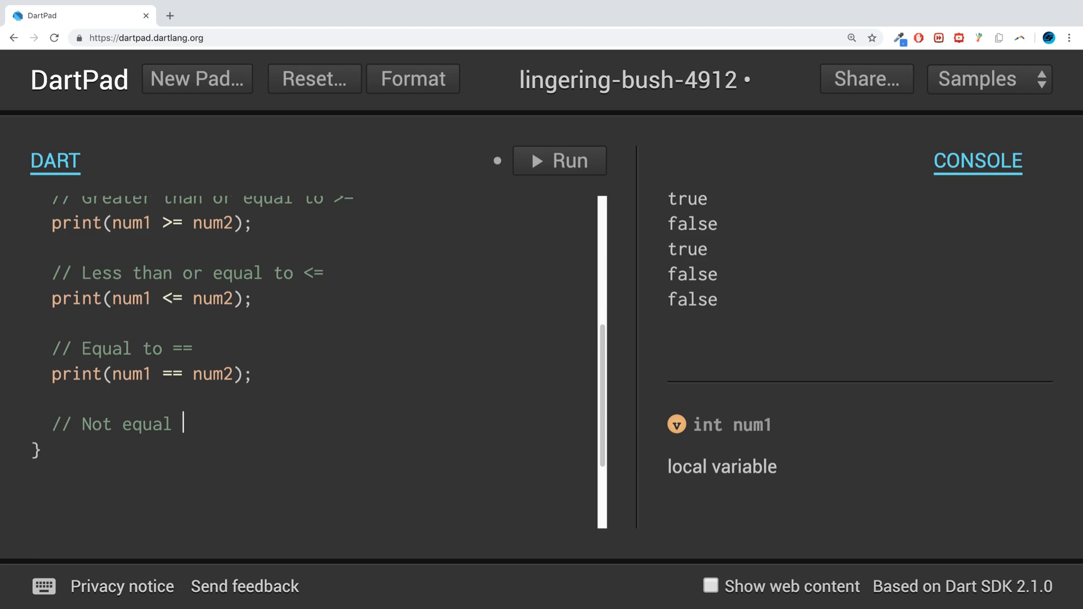
text(!=)
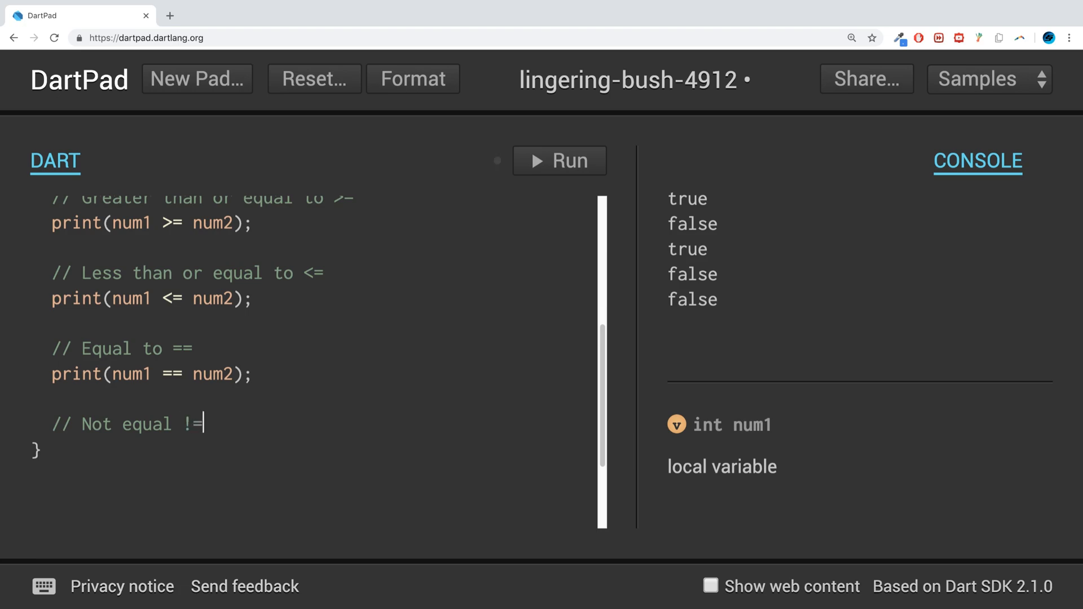
text(print(num1 != n)
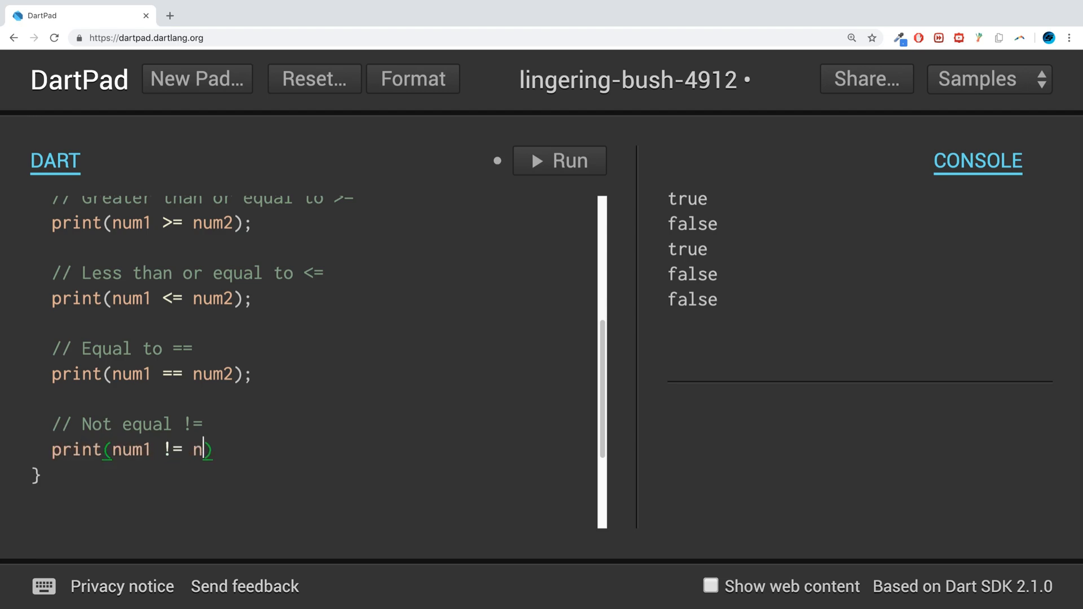
text(um2);)
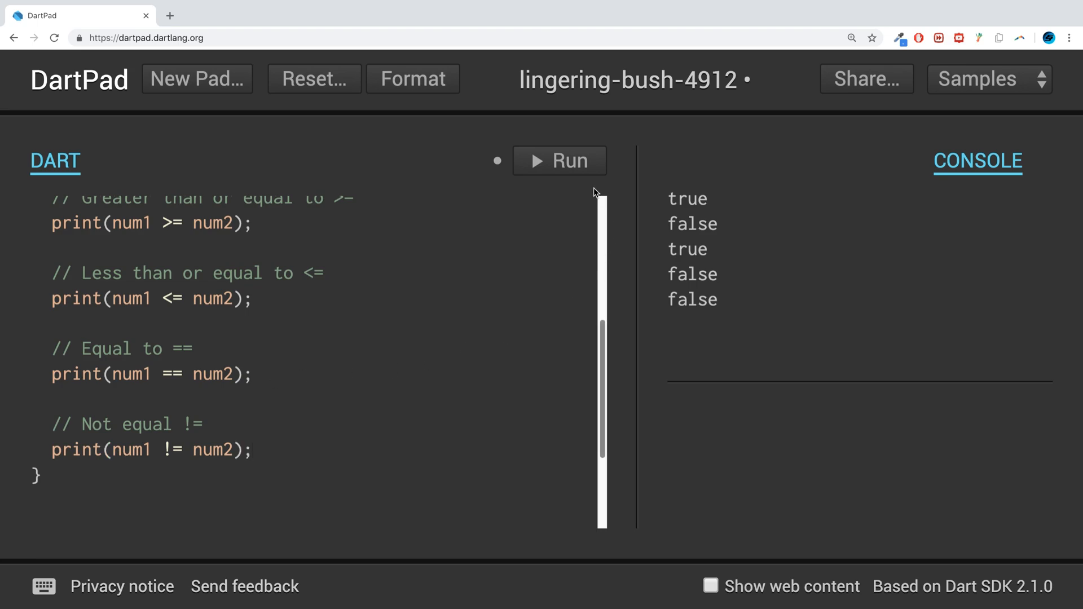
click(559, 160)
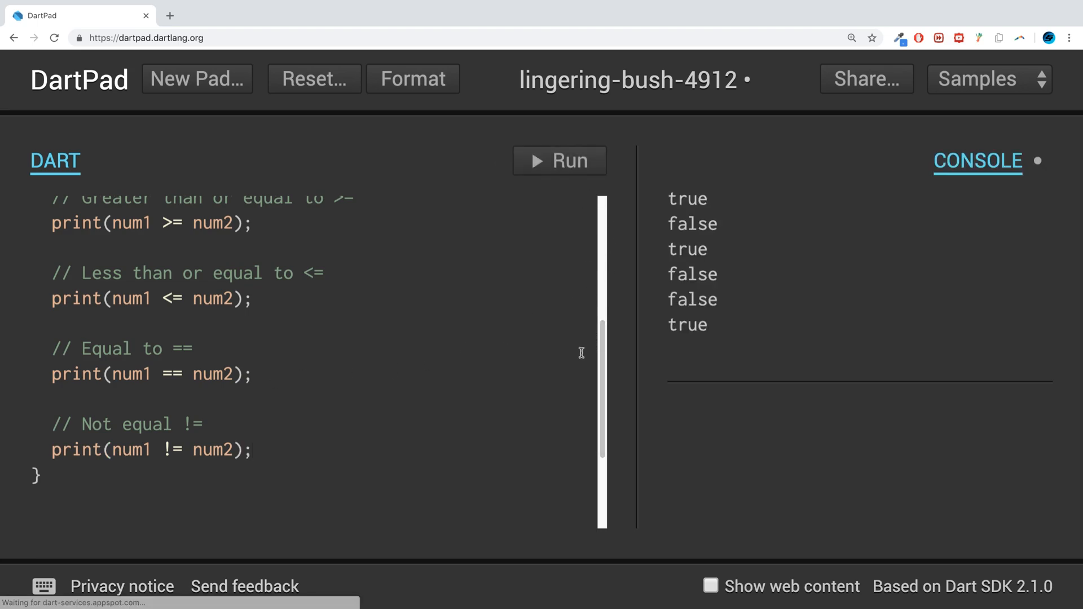
mouse_move(308, 363)
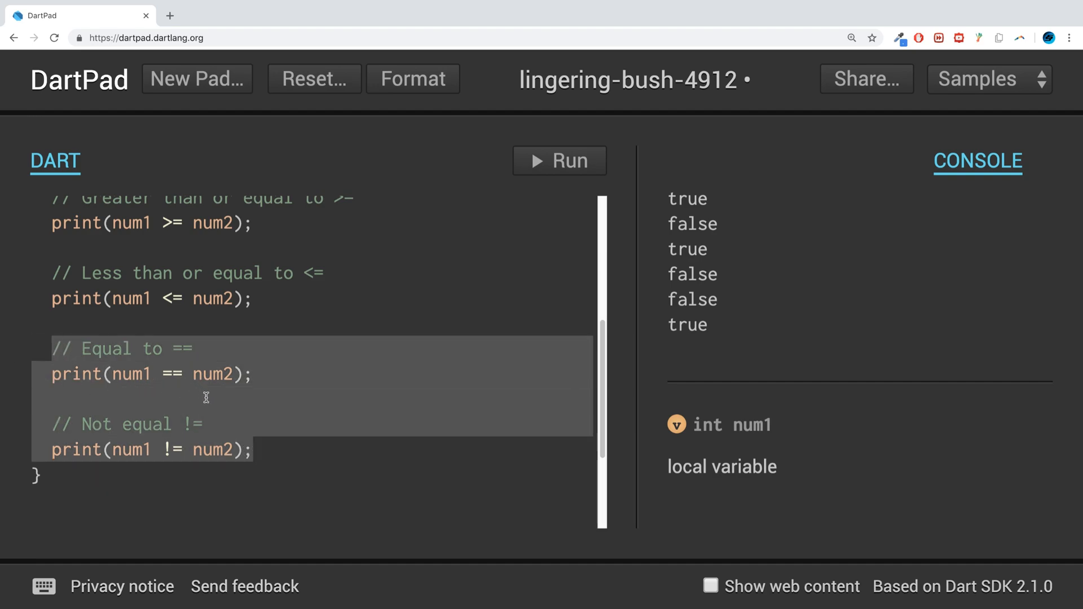
scroll(up, 3)
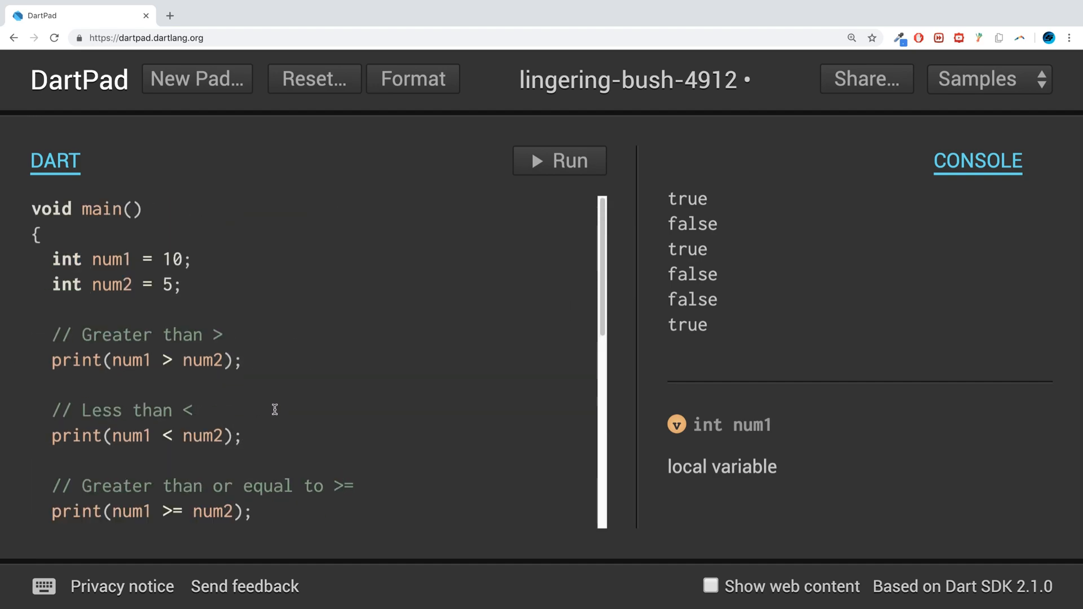
scroll(down, 3)
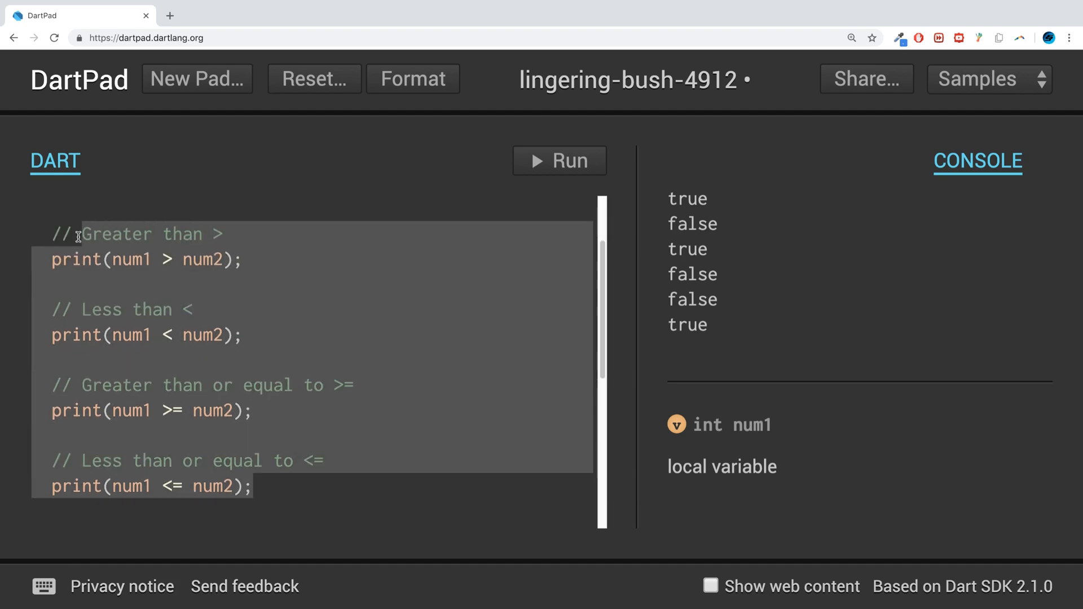
scroll(up, 3)
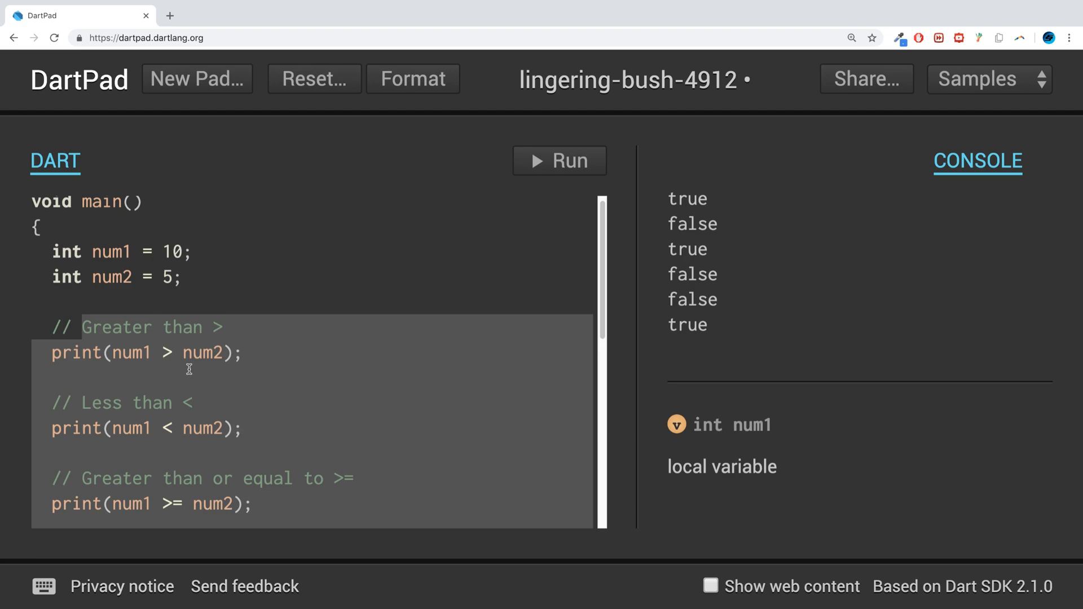
scroll(down, 3)
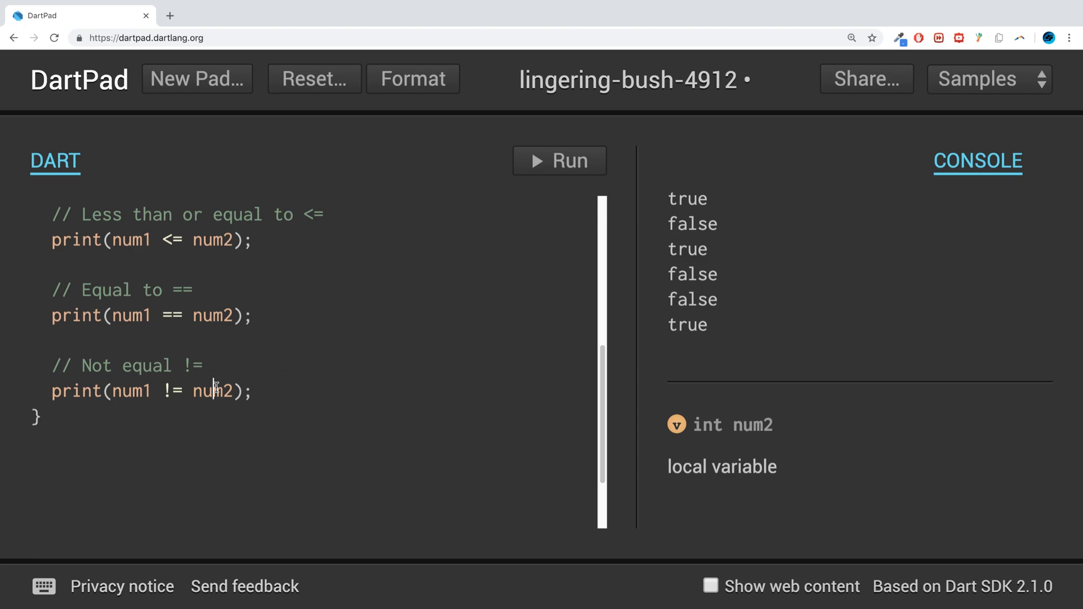
scroll(up, 3)
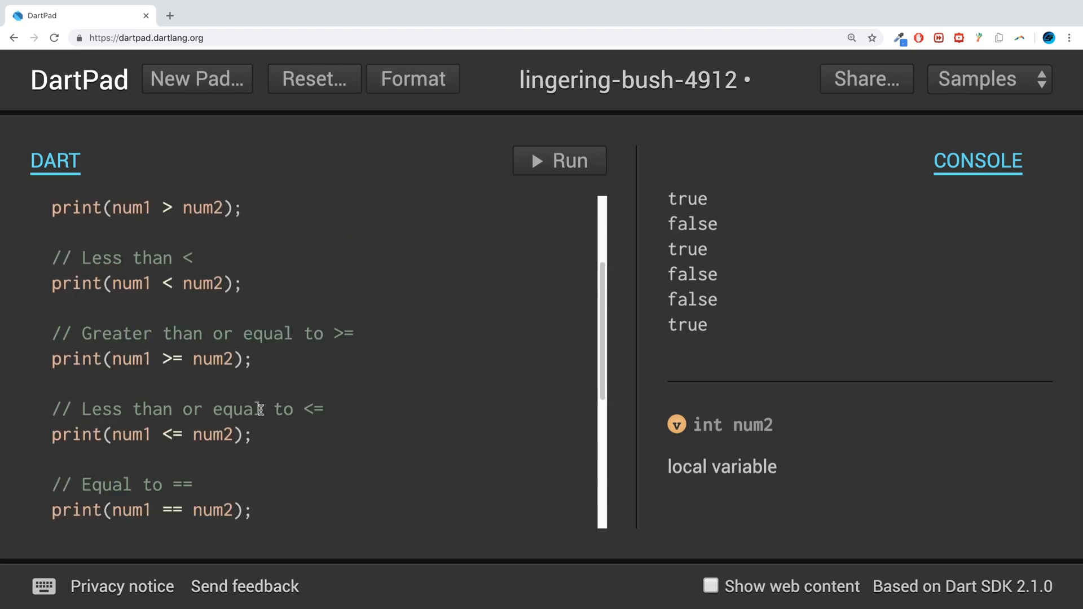
scroll(up, 3)
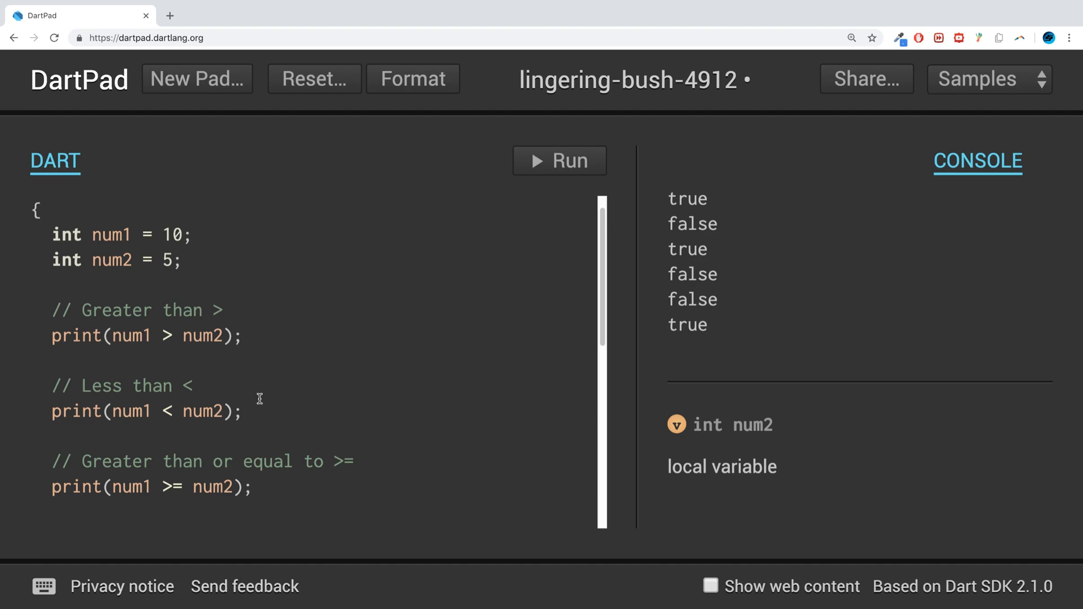